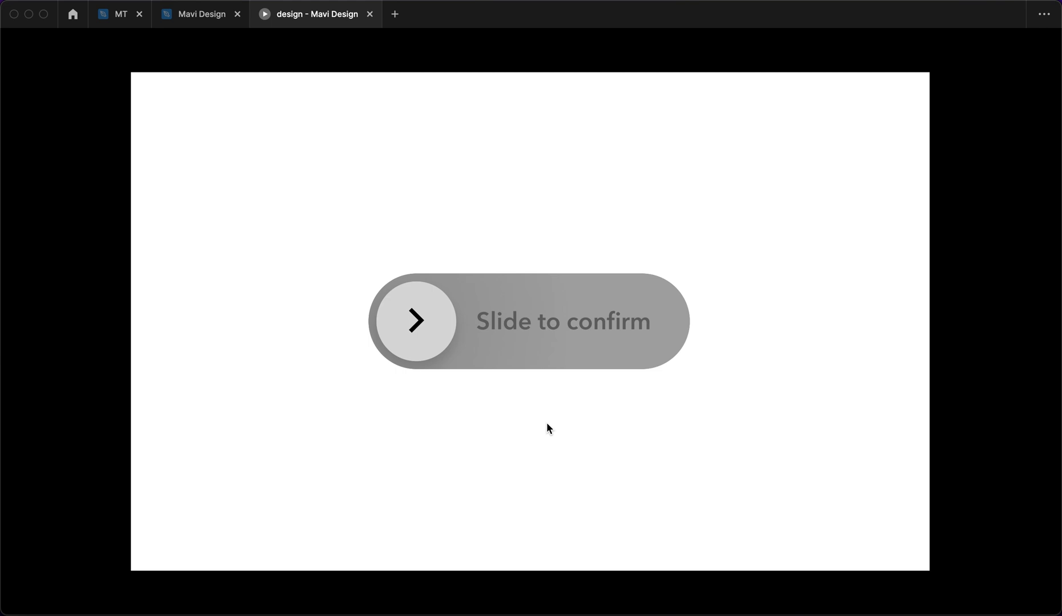
Step: Drag the slider knob along the track in the prototype, then return to the Mavi Design file
{"action": "left_click_drag", "start_coordinate": [414, 320], "coordinate": [481, 321]}
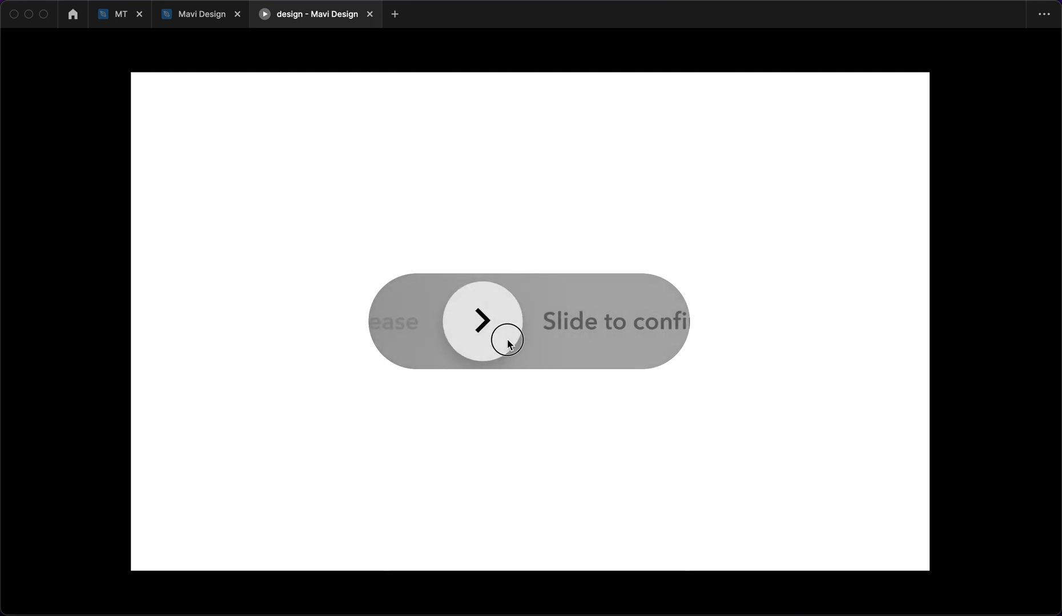
{"action": "left_click_drag", "start_coordinate": [483, 320], "coordinate": [643, 320]}
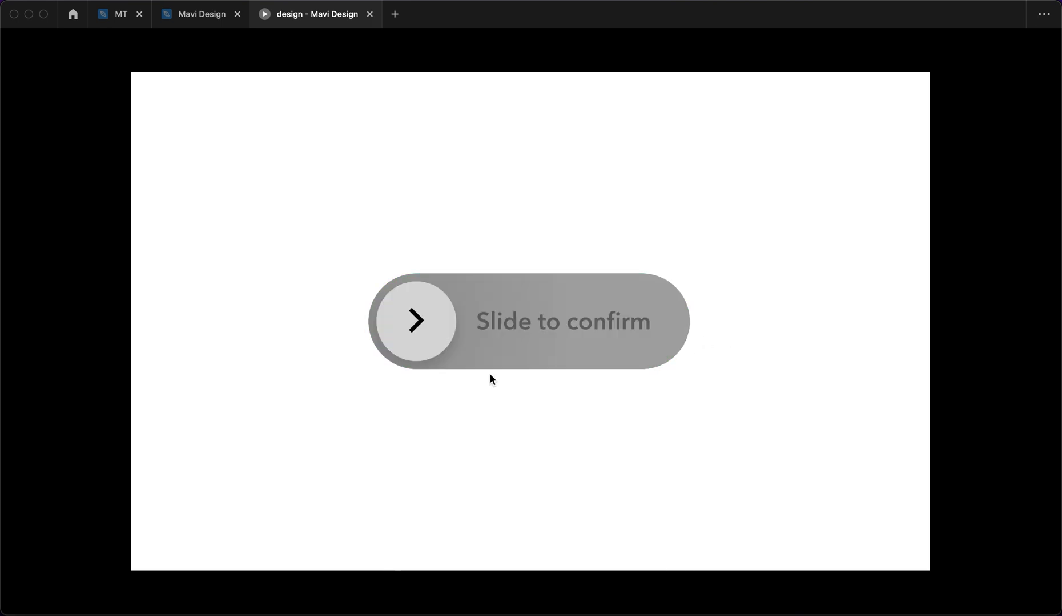
{"action": "mouse_move", "coordinate": [434, 344]}
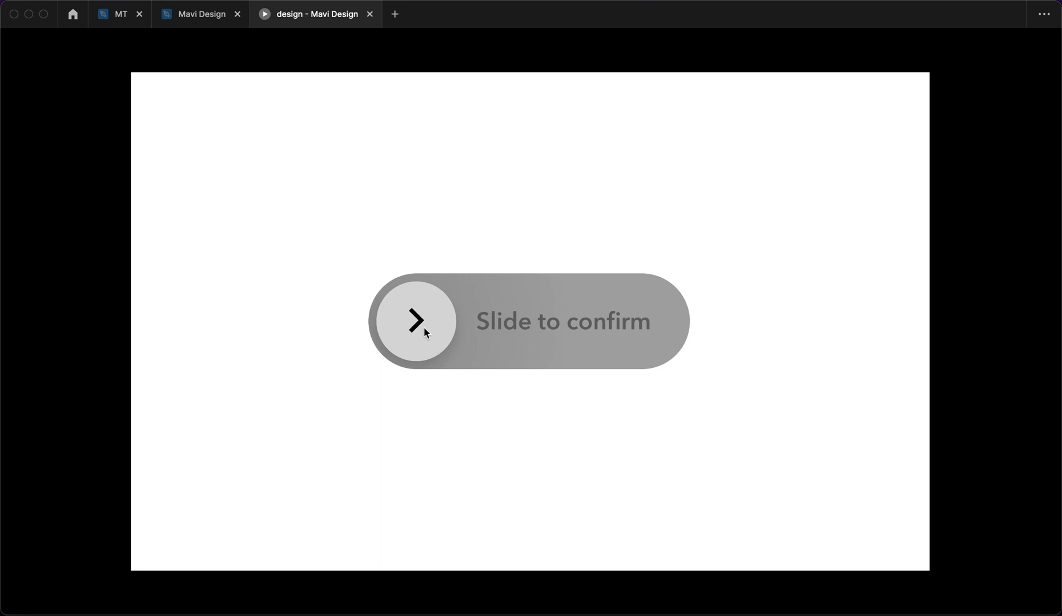
{"action": "left_click", "coordinate": [199, 13]}
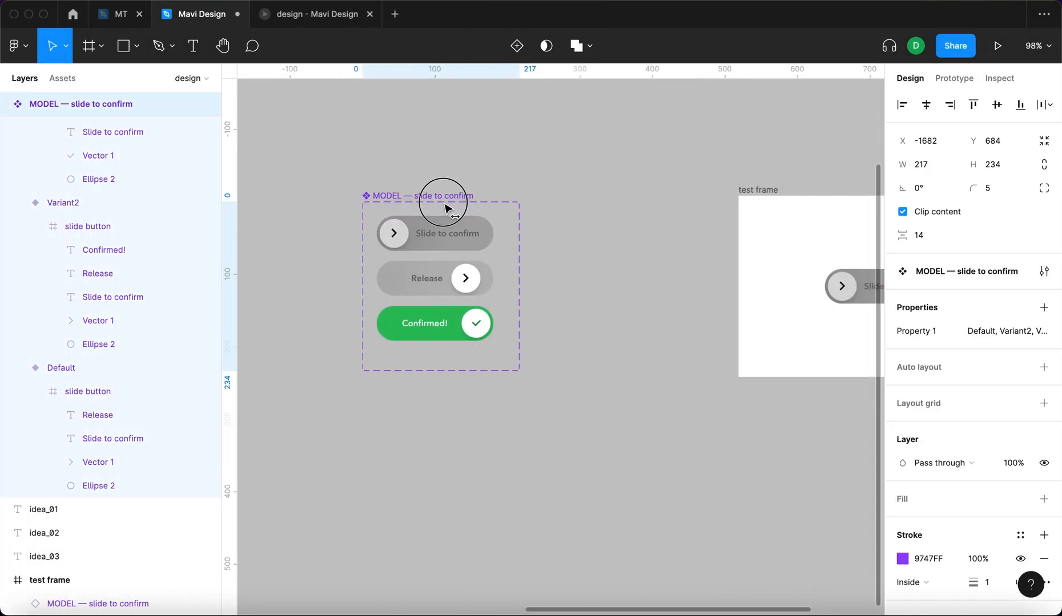
Step: Draw a 40×40 circle, frame it as 'slider control', and add a chevron beside it
{"action": "left_click", "coordinate": [621, 246]}
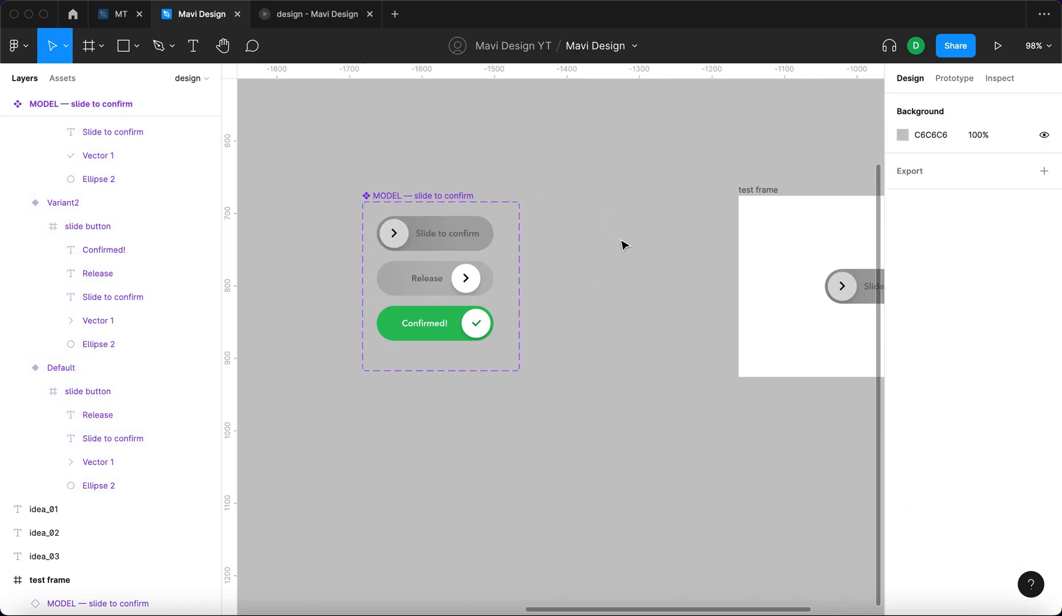
{"action": "mouse_move", "coordinate": [728, 268]}
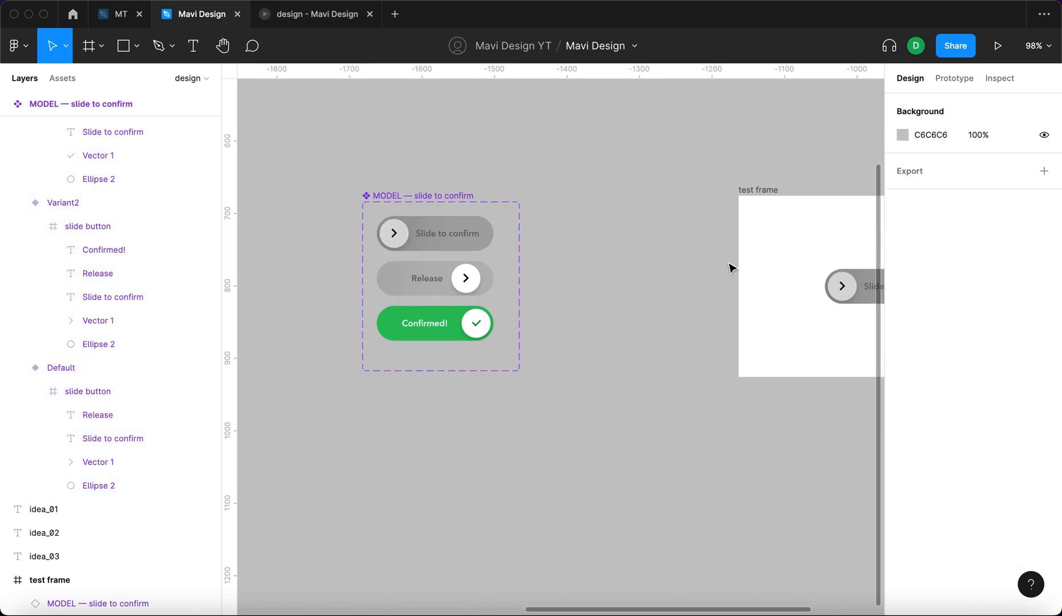
{"action": "left_click", "coordinate": [953, 79]}
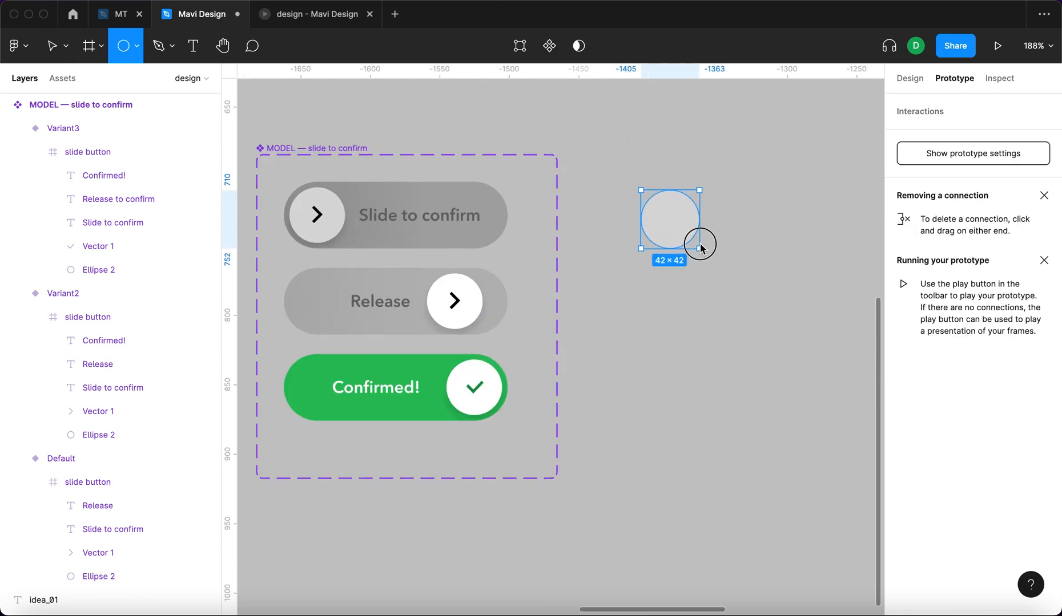
{"action": "left_click", "coordinate": [51, 46]}
{"action": "type", "text": "46"}
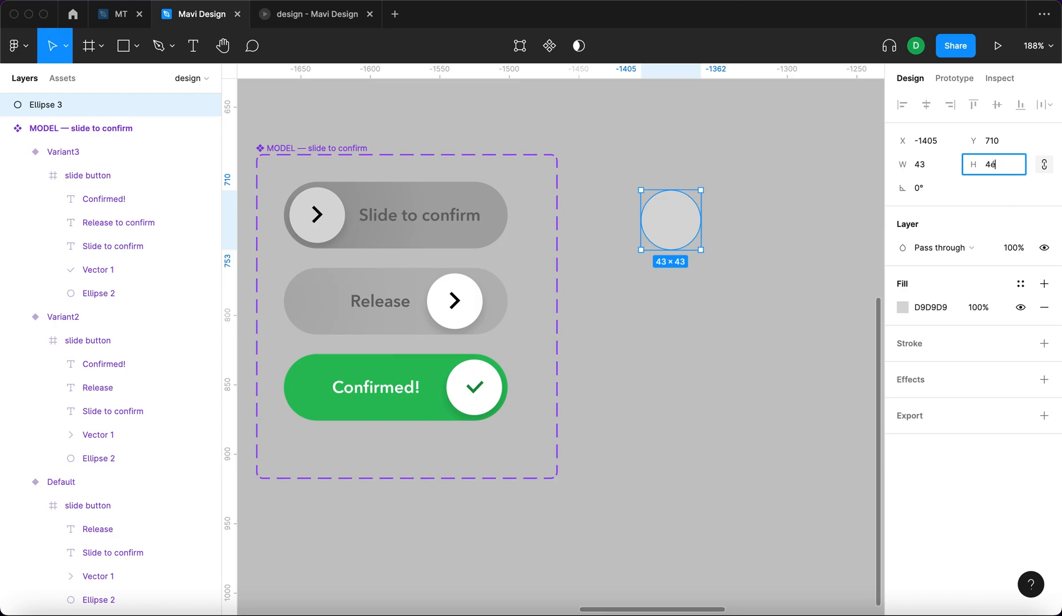
{"action": "type", "text": "40"}
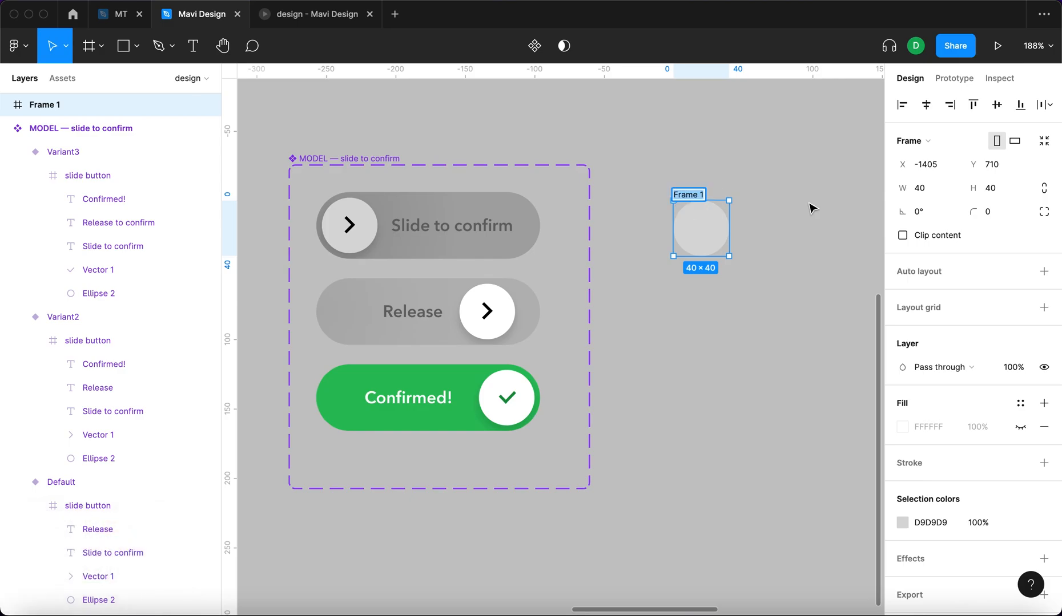
{"action": "type", "text": "slider control"}
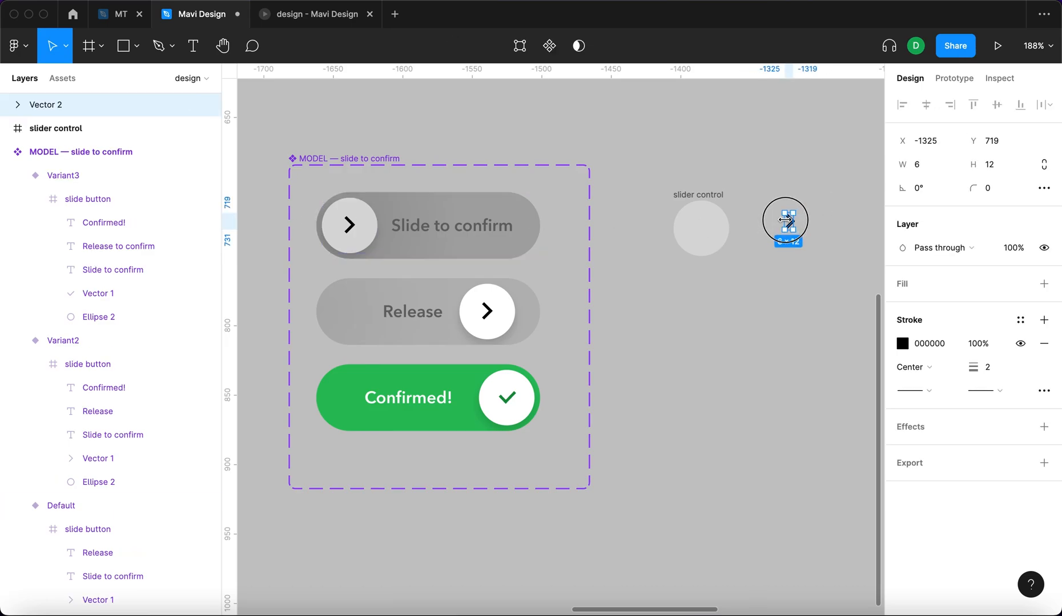
Step: Centre the chevron vector on the circle, check the Default variant's slide button, and reselect slider control
{"action": "left_click_drag", "start_coordinate": [785, 224], "coordinate": [770, 201]}
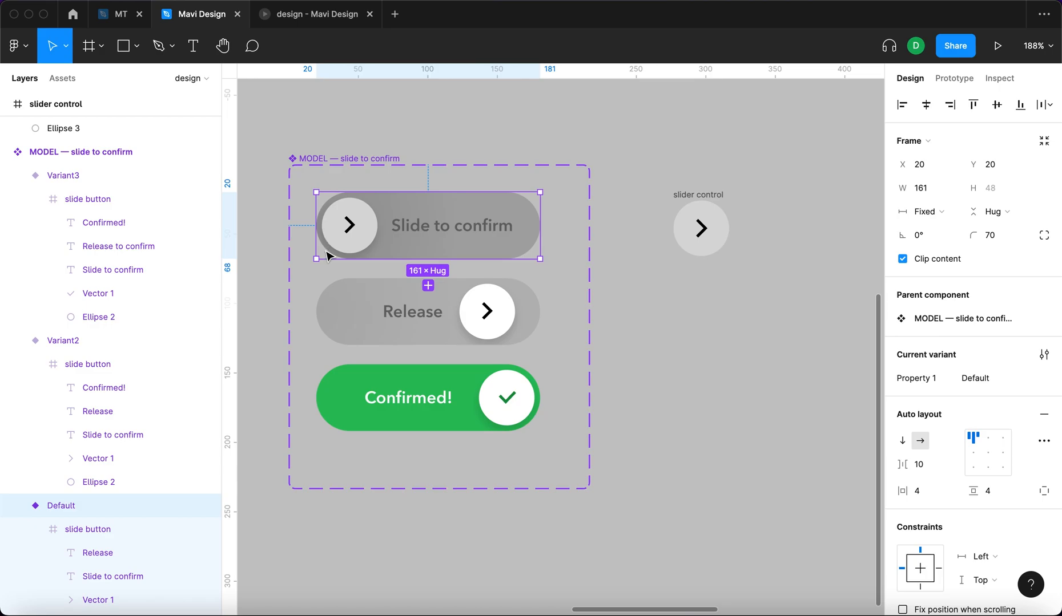
{"action": "left_click", "coordinate": [486, 311]}
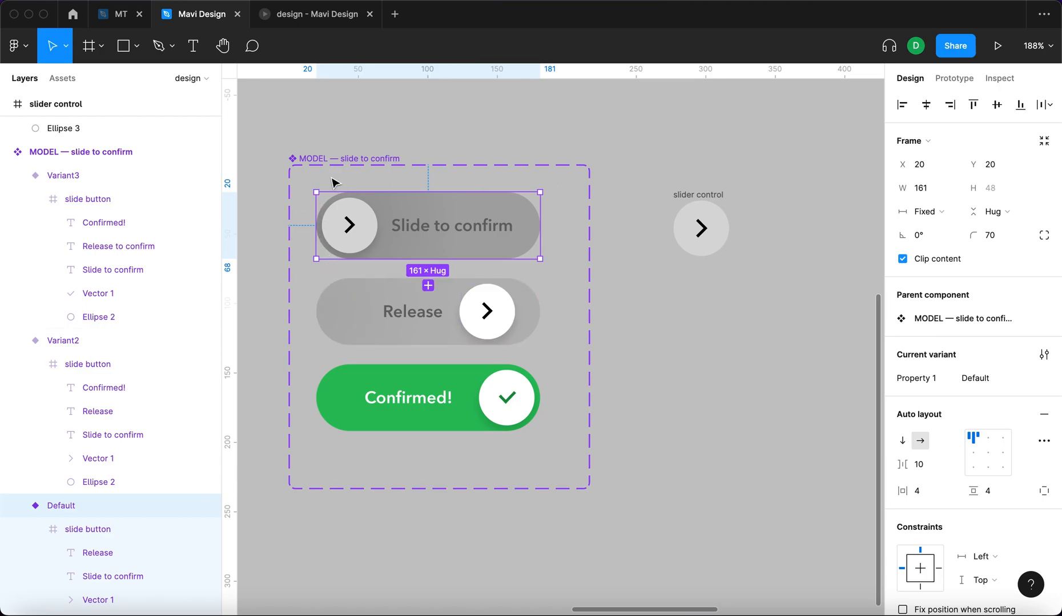
{"action": "left_click", "coordinate": [700, 228]}
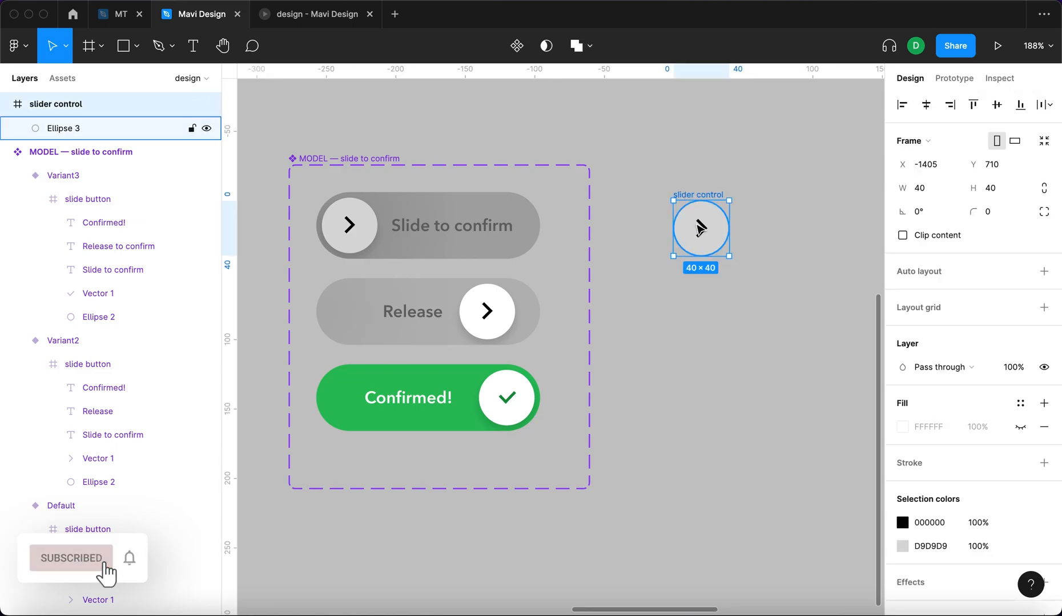
{"action": "left_click", "coordinate": [71, 558]}
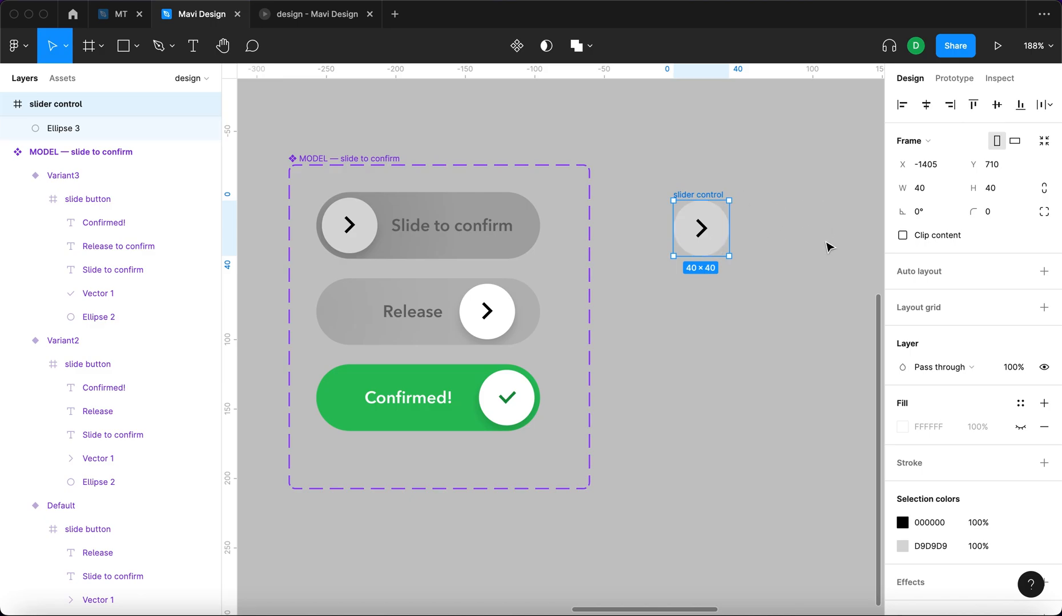
{"action": "mouse_move", "coordinate": [837, 264]}
{"action": "type", "text": "Slide to confirm"}
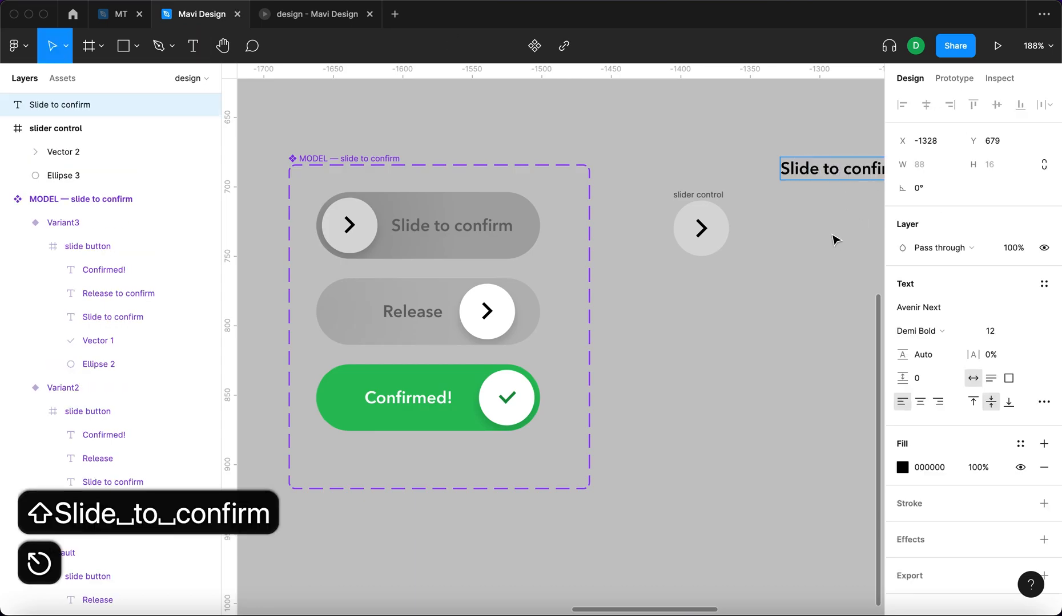
Step: Paste the 'Slide to confirm' label into slider control at X 36 and clip the frame's content
{"action": "left_click_drag", "start_coordinate": [832, 169], "coordinate": [728, 320]}
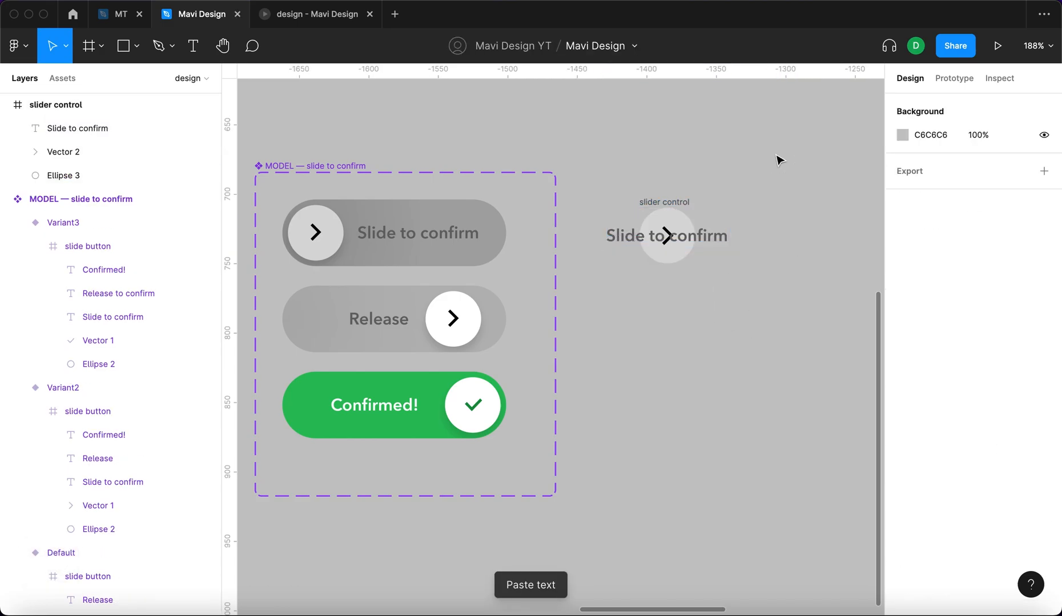
{"action": "left_click", "coordinate": [665, 236]}
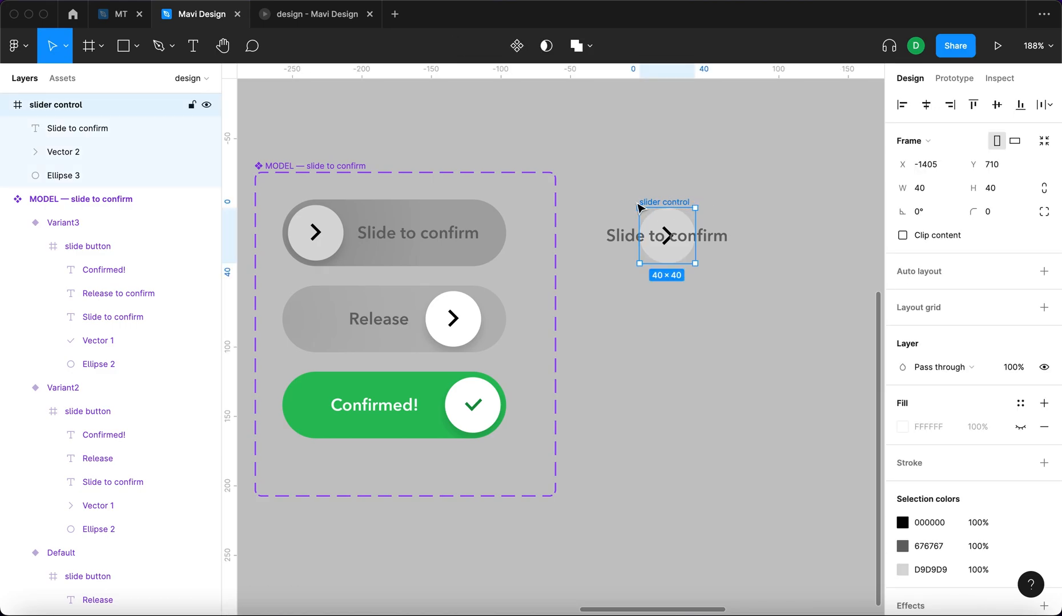
{"action": "left_click", "coordinate": [78, 128]}
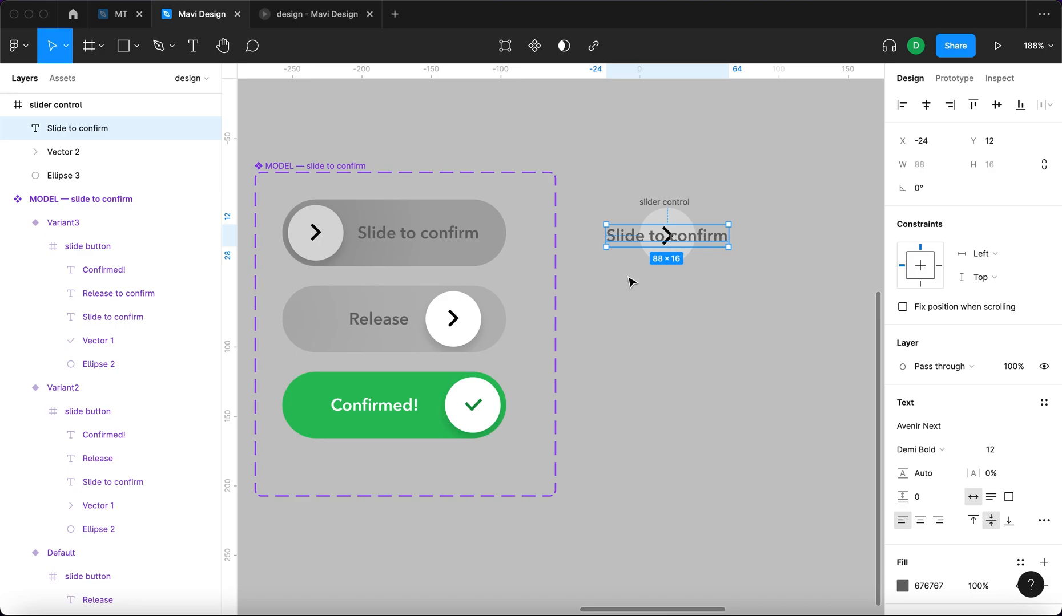
{"action": "left_click", "coordinate": [922, 141]}
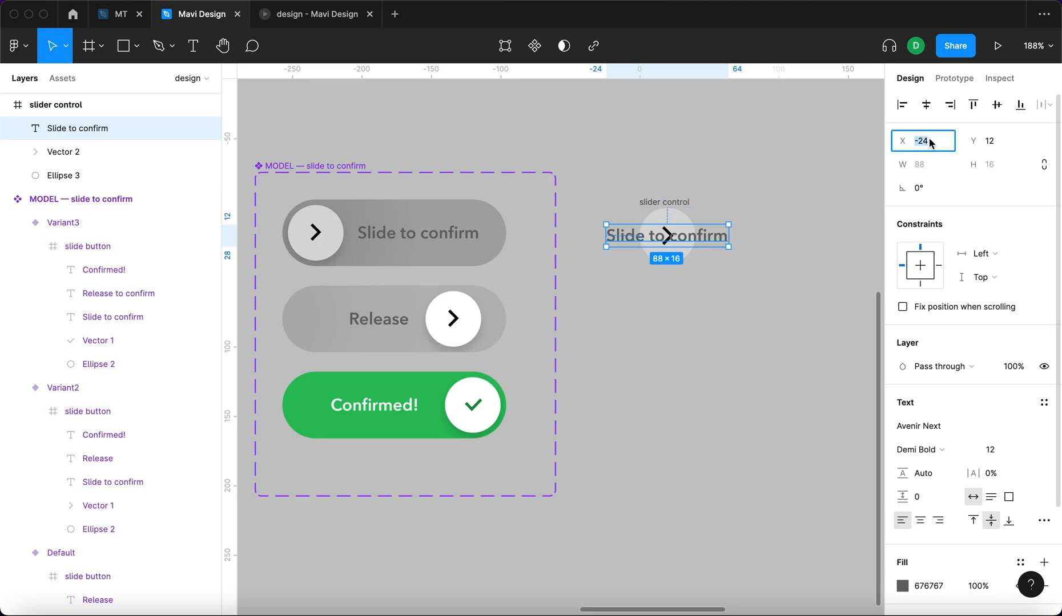
{"action": "type", "text": "36"}
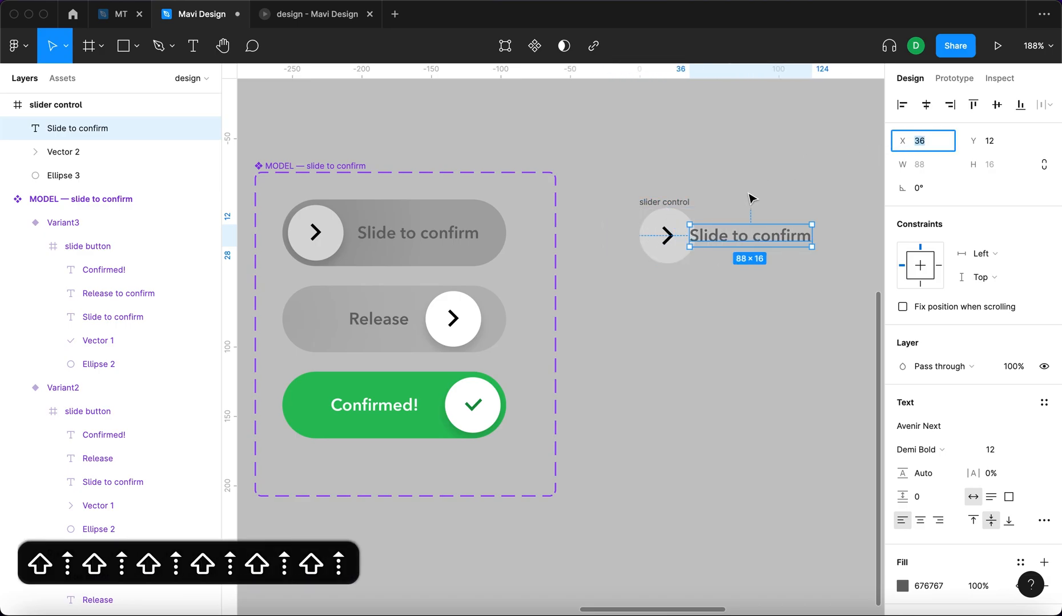
{"action": "scroll", "scroll_direction": "down", "scroll_amount": 3}
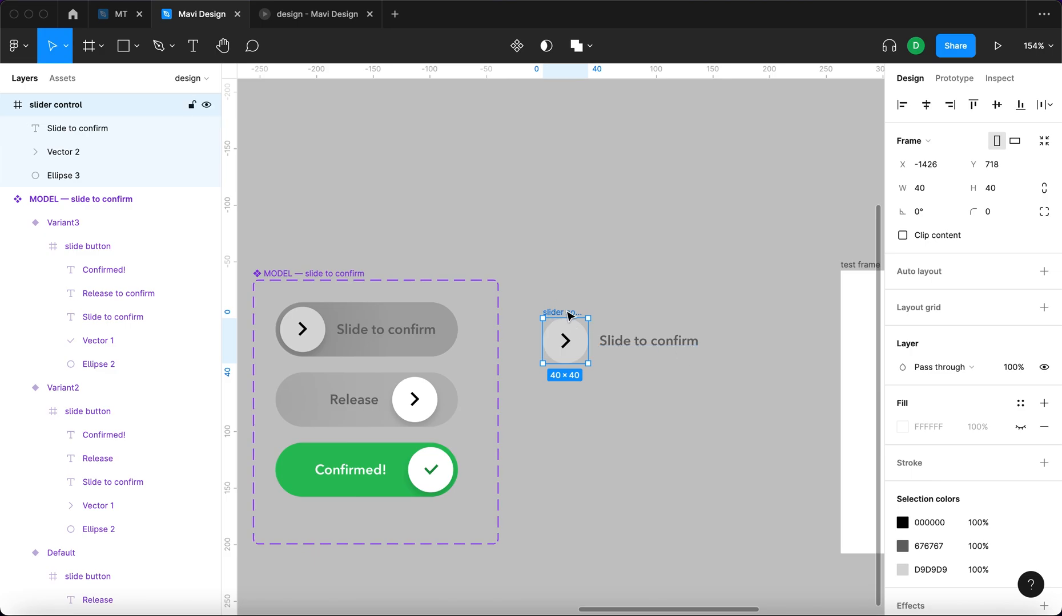
{"action": "left_click_drag", "start_coordinate": [564, 341], "coordinate": [595, 333]}
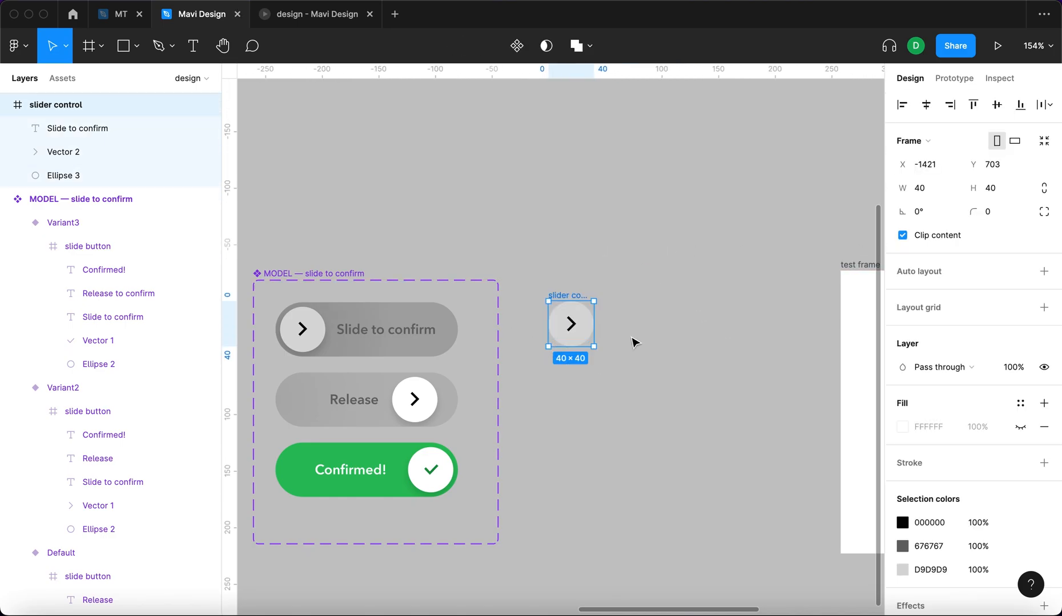
Step: Turn off clipping, add a 'Release' label, and duplicate it as a white 'Confirmed!' label below
{"action": "left_click", "coordinate": [902, 236]}
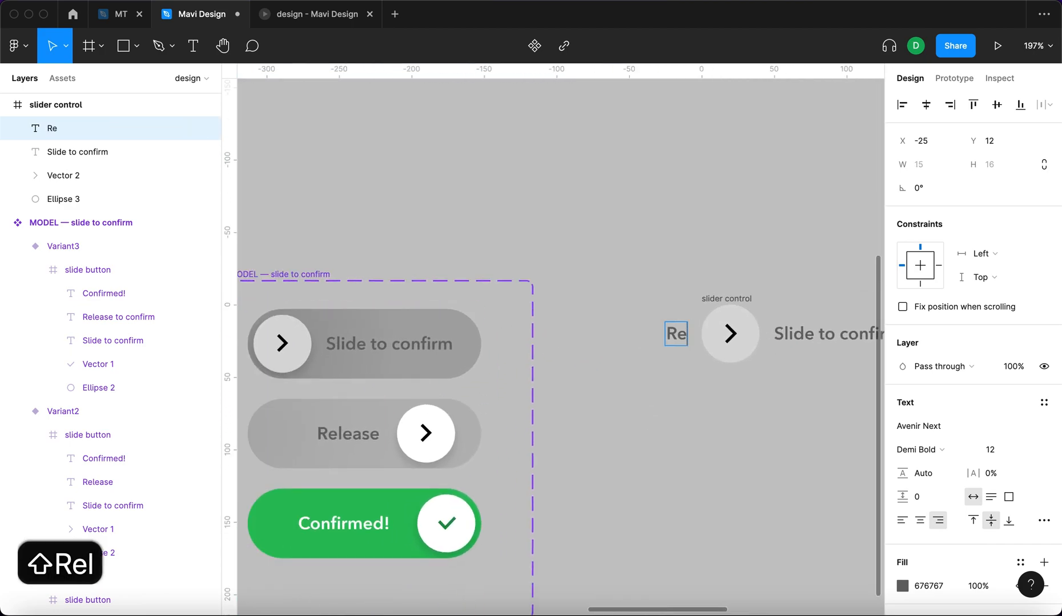
{"action": "type", "text": "Release"}
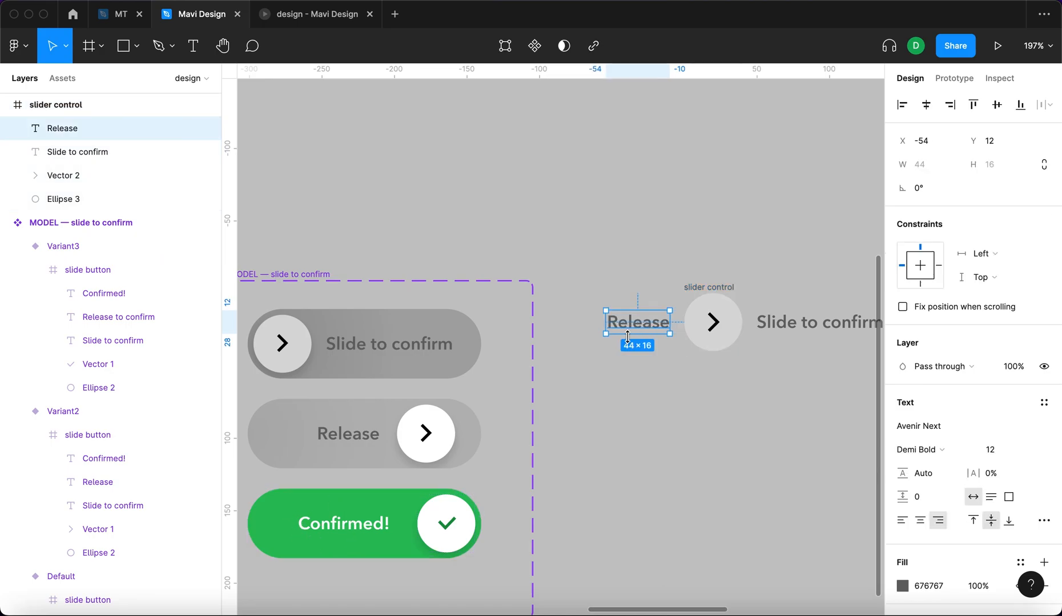
{"action": "key", "text": "cmd+d"}
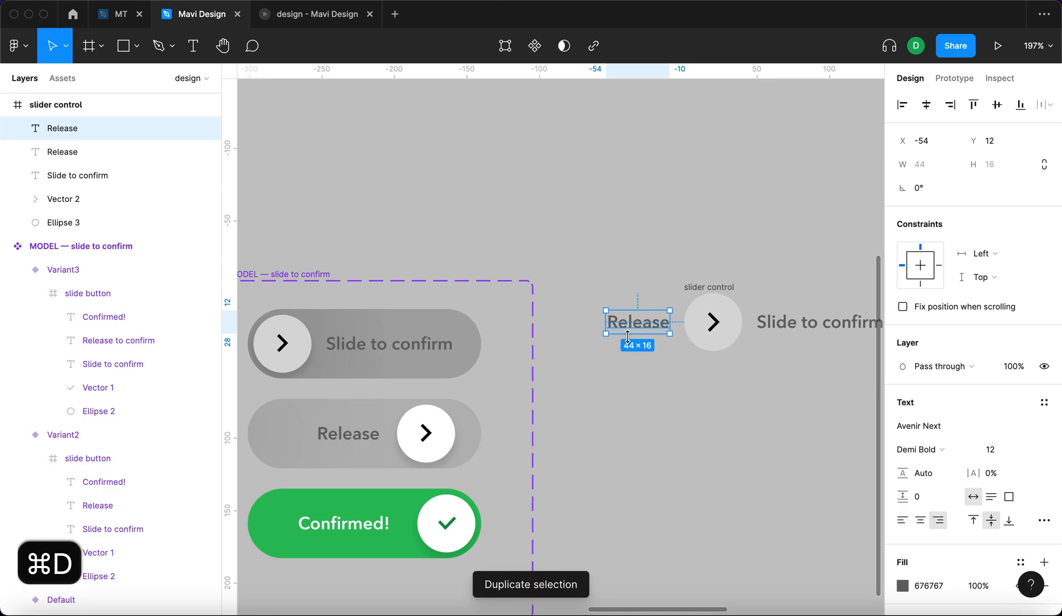
{"action": "key", "text": "Cmd+D"}
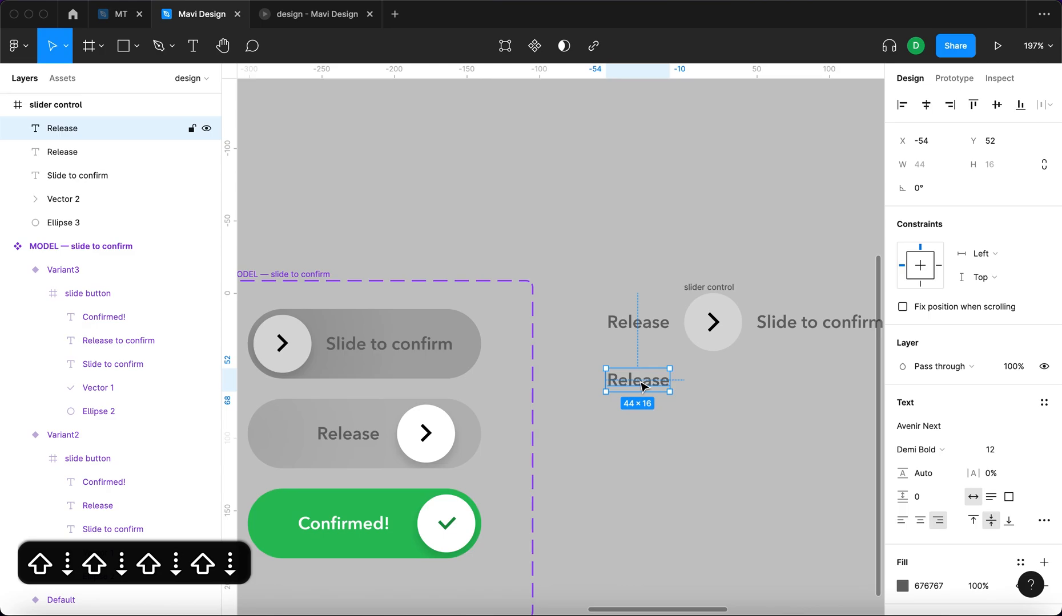
{"action": "type", "text": "Confirmed!"}
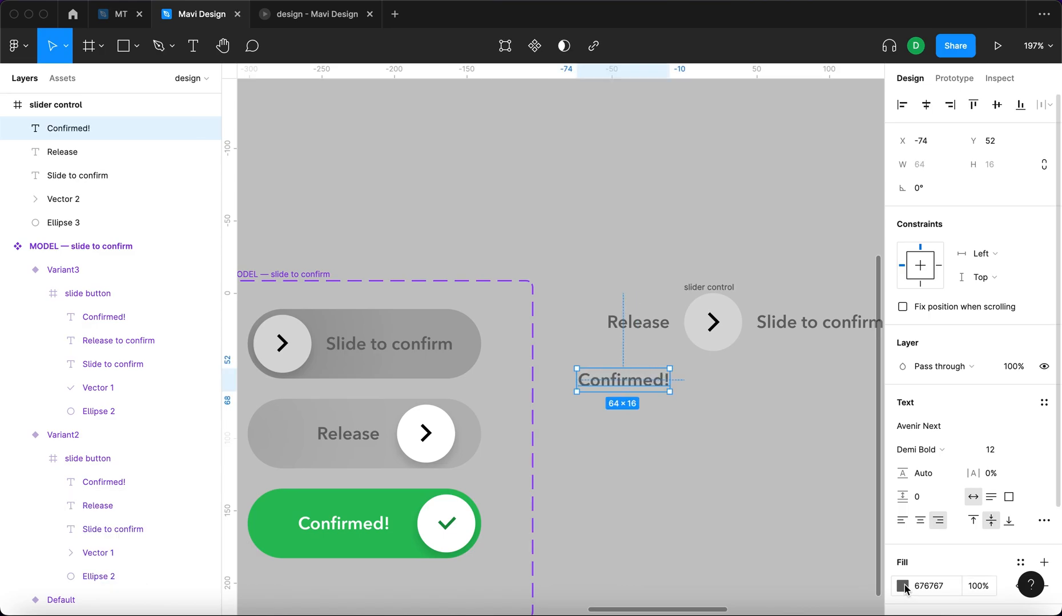
{"action": "left_click", "coordinate": [364, 523]}
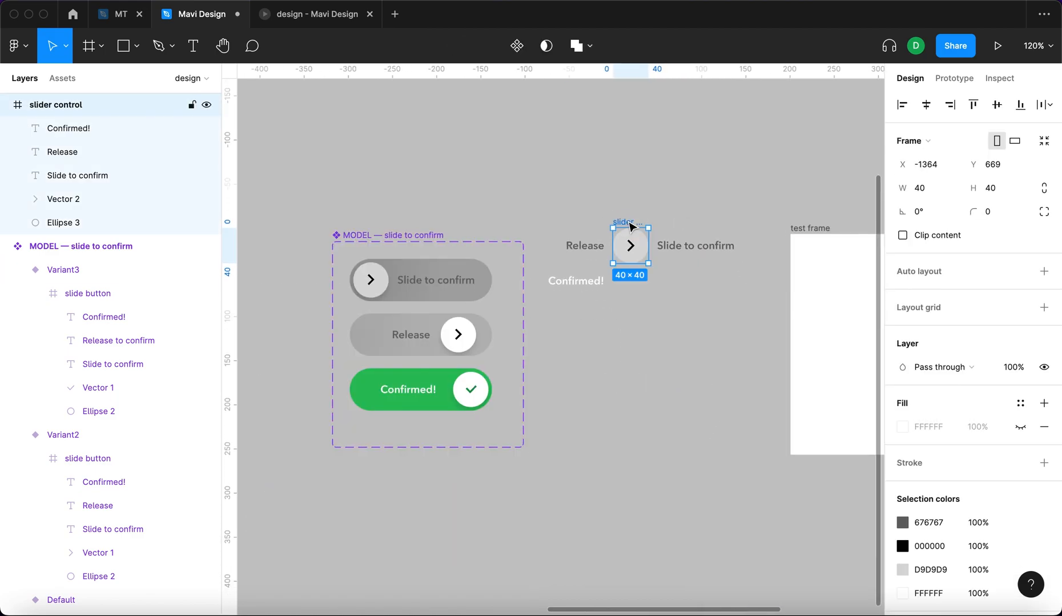
Step: Rename the group 'ellipse + text' and add auto layout, fixed 160 wide with 4 padding
{"action": "left_click_drag", "start_coordinate": [629, 245], "coordinate": [623, 308]}
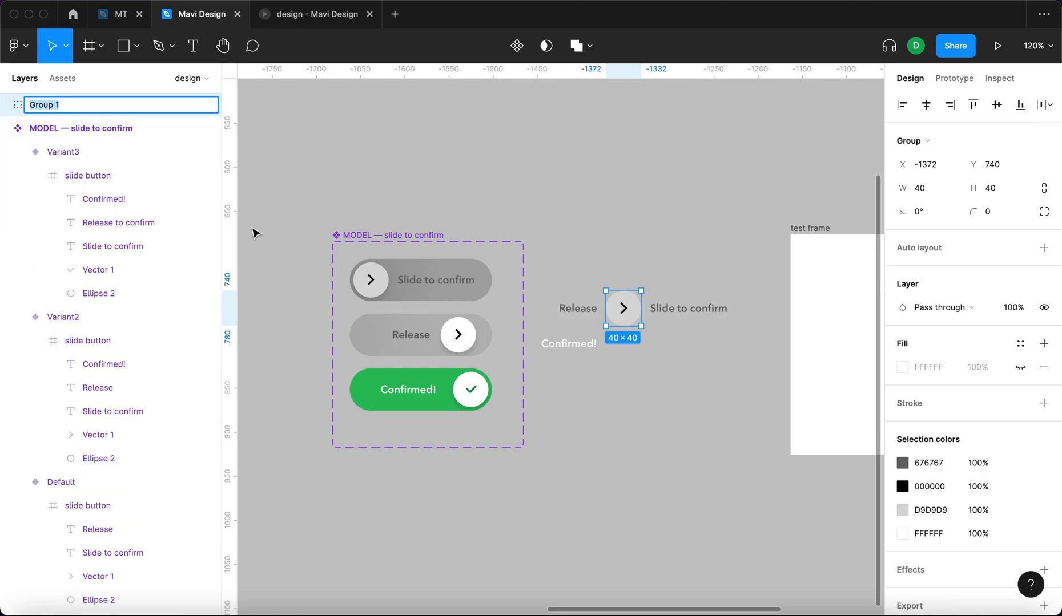
{"action": "type", "text": "ellipse"}
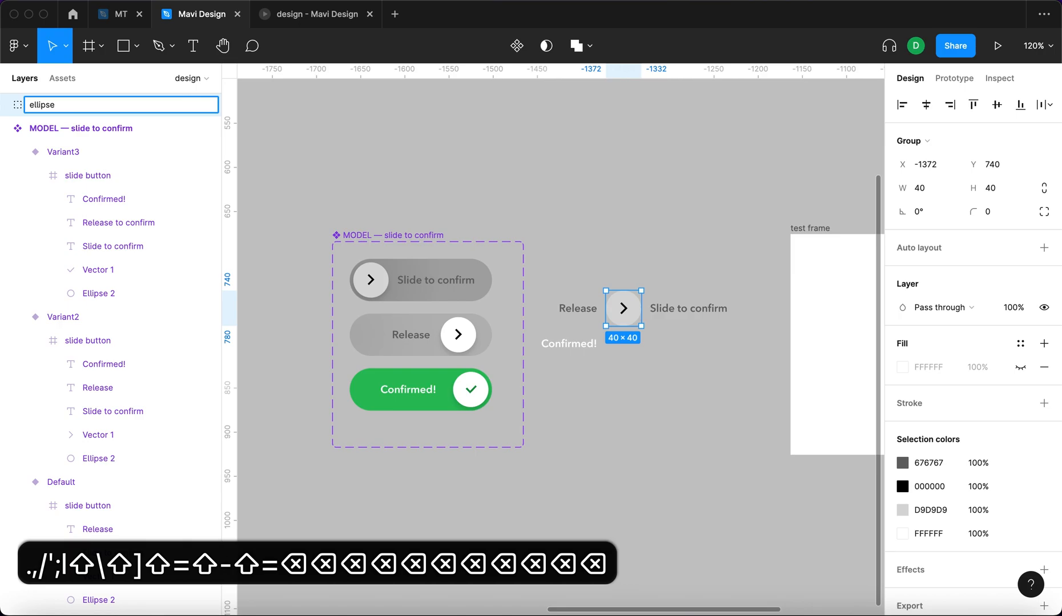
{"action": "type", "text": "+ text"}
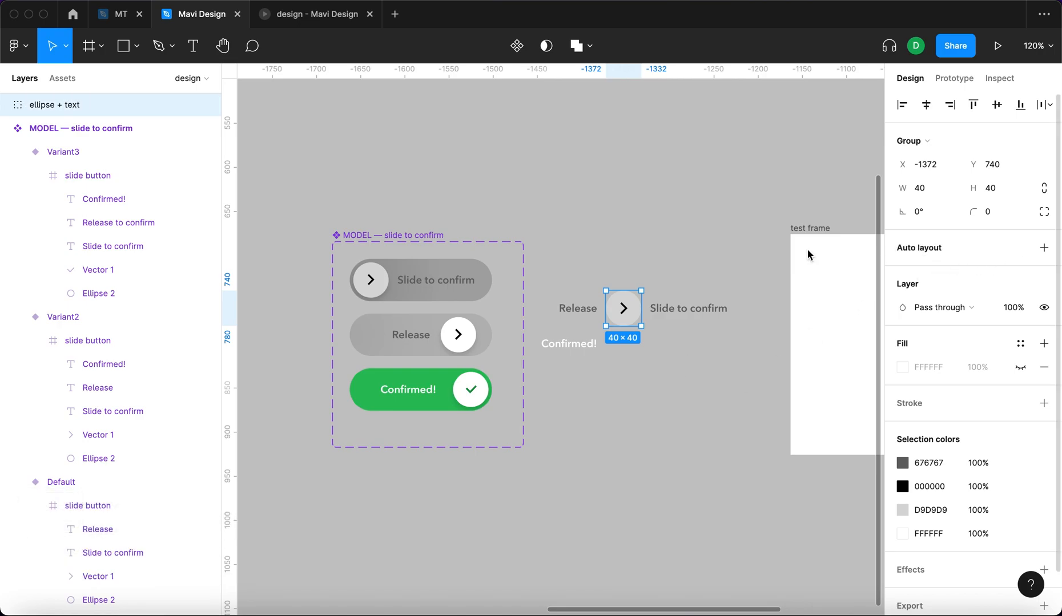
{"action": "key", "text": "shift+a"}
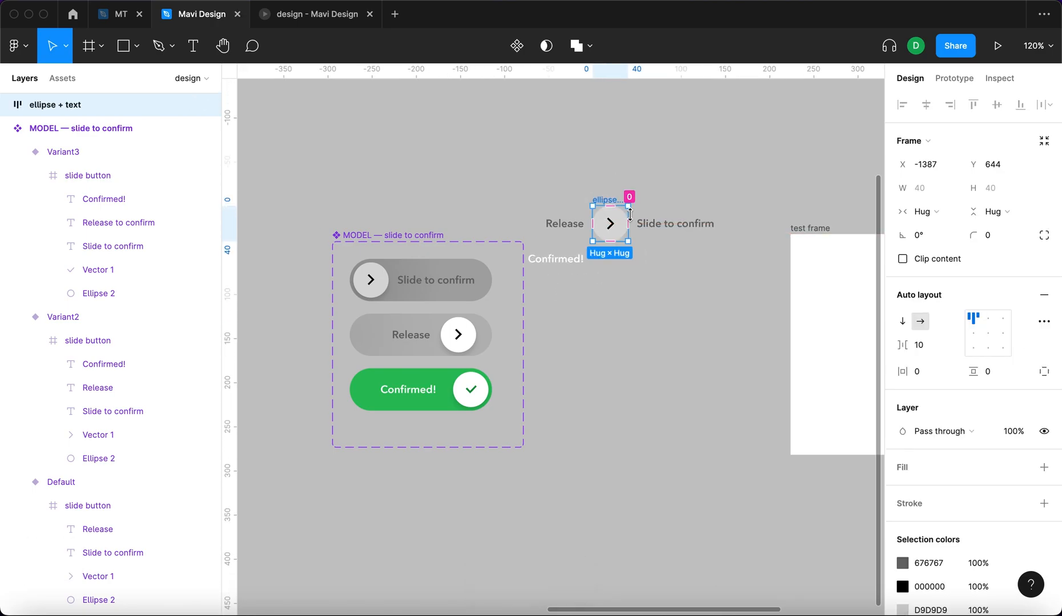
{"action": "left_click_drag", "start_coordinate": [630, 224], "coordinate": [714, 224]}
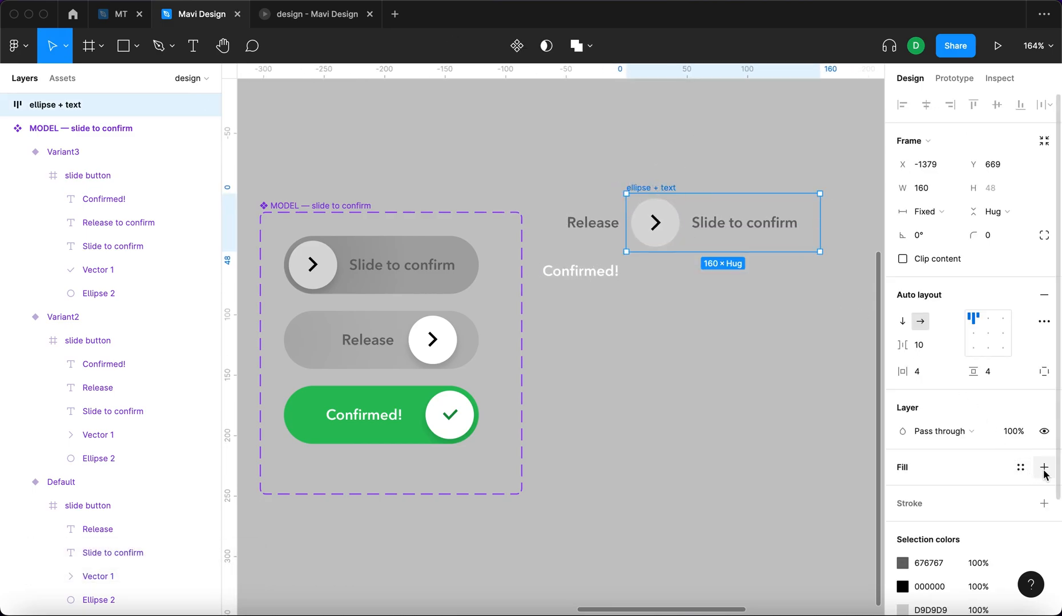
Step: Fill the ellipse + text frame with A7A7A7 and set its corner radius to 30
{"action": "left_click", "coordinate": [1043, 468]}
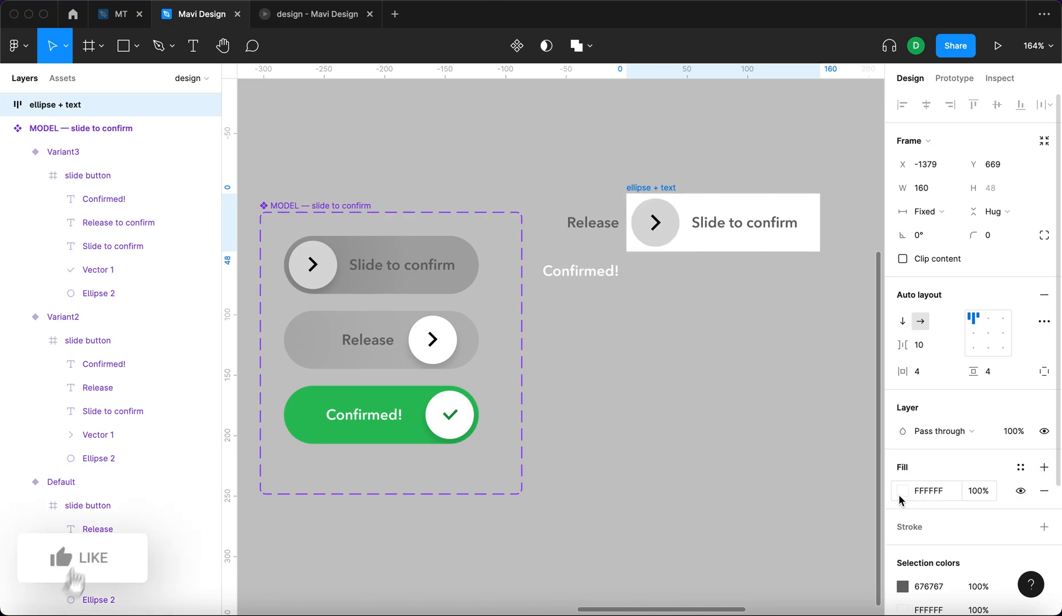
{"action": "left_click", "coordinate": [902, 490]}
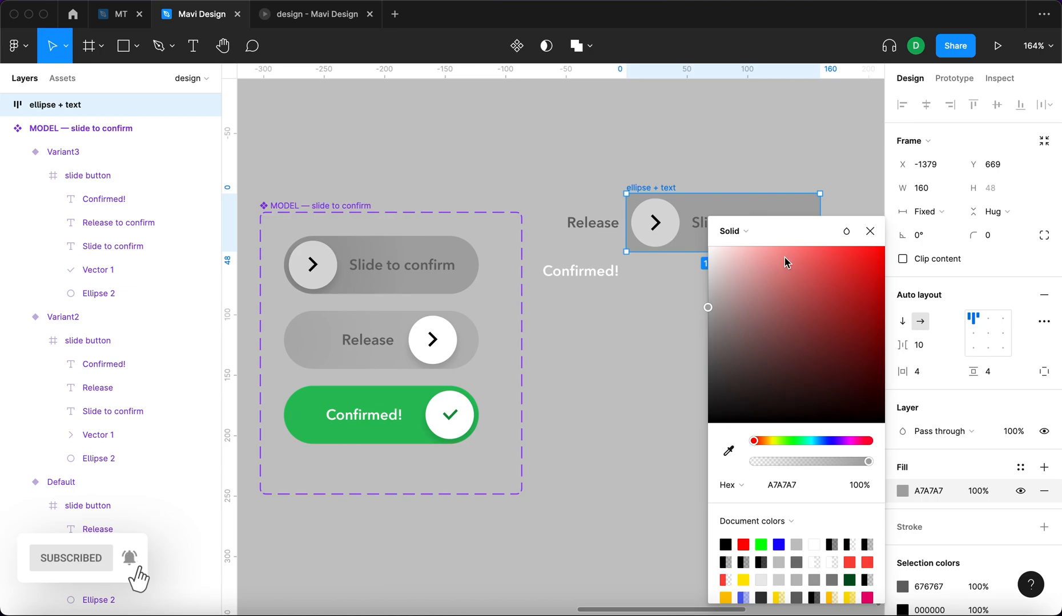
{"action": "left_click", "coordinate": [870, 231]}
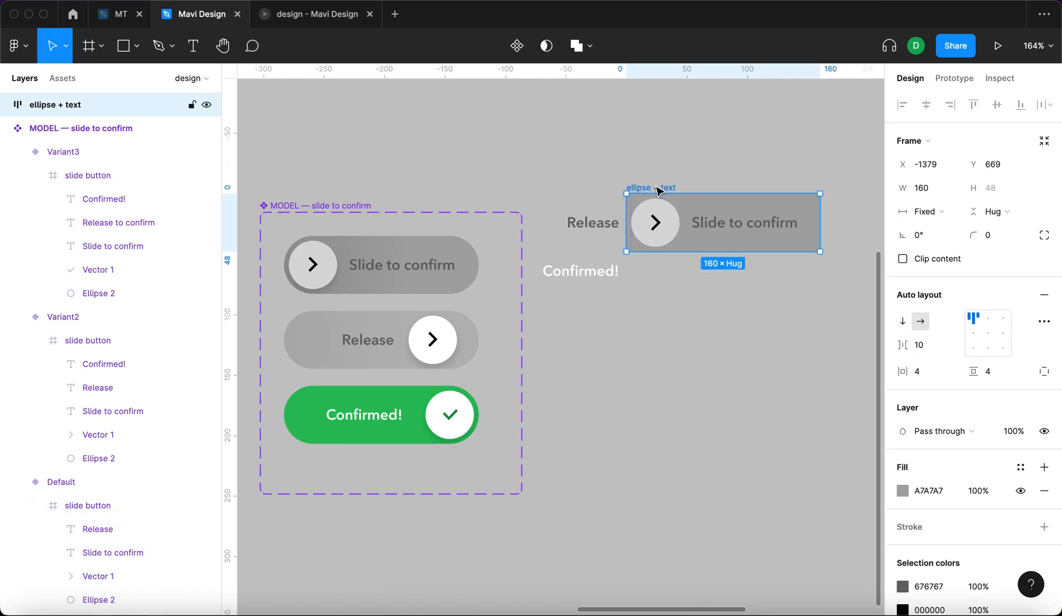
{"action": "left_click", "coordinate": [995, 236]}
{"action": "type", "text": "30"}
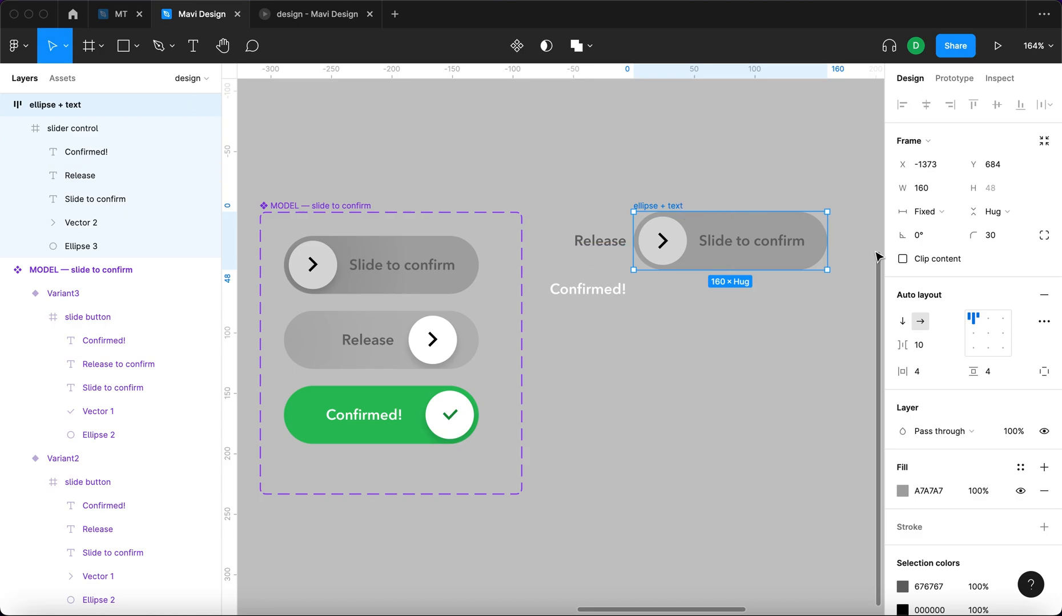
{"action": "left_click", "coordinate": [902, 259]}
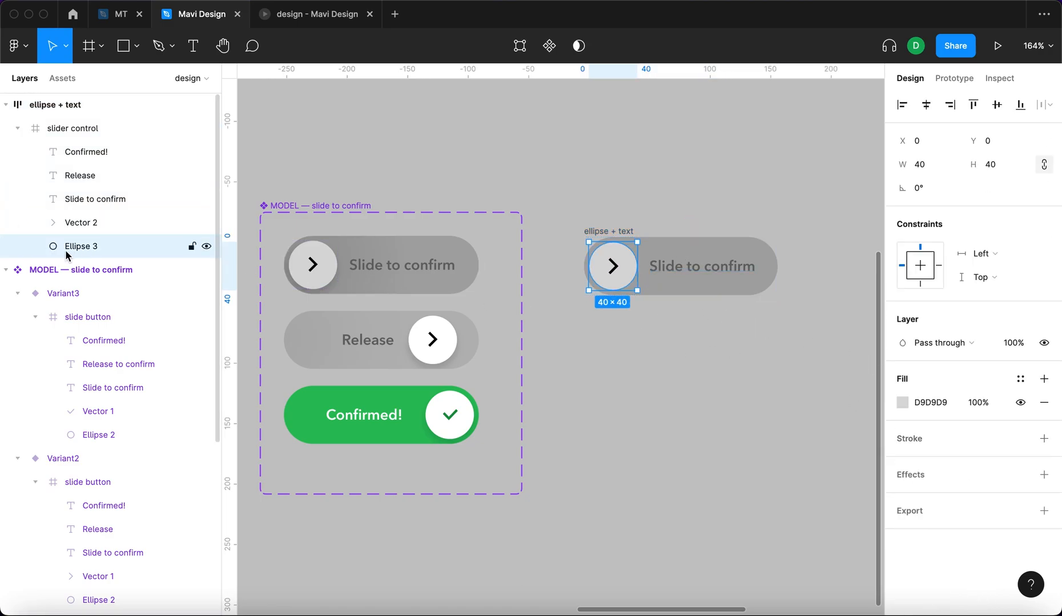
Step: Rename the frame 'slider button', enable Clip content, and add a 000000 fill at 20%
{"action": "left_click", "coordinate": [72, 128]}
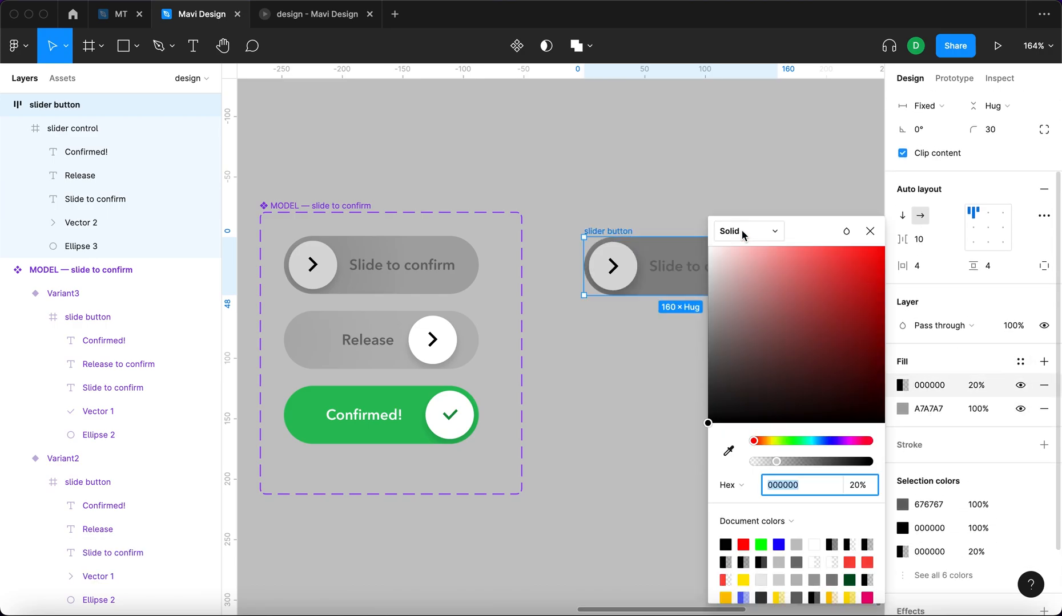
{"action": "left_click", "coordinate": [745, 231]}
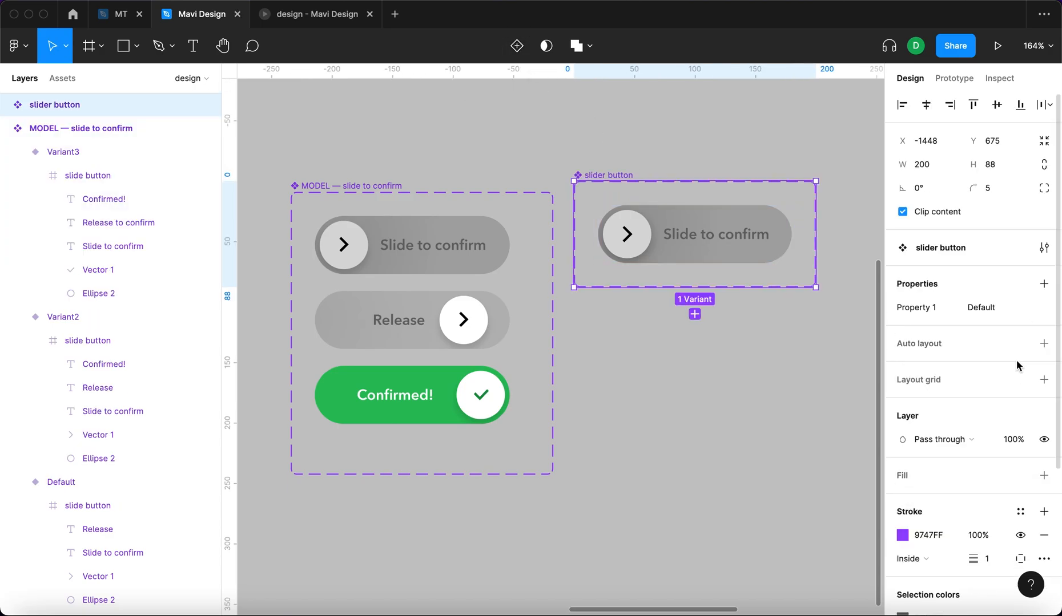
Step: Create the slider button component and add 'release' and 'confirmed' variants under property state
{"action": "left_click", "coordinate": [1043, 308]}
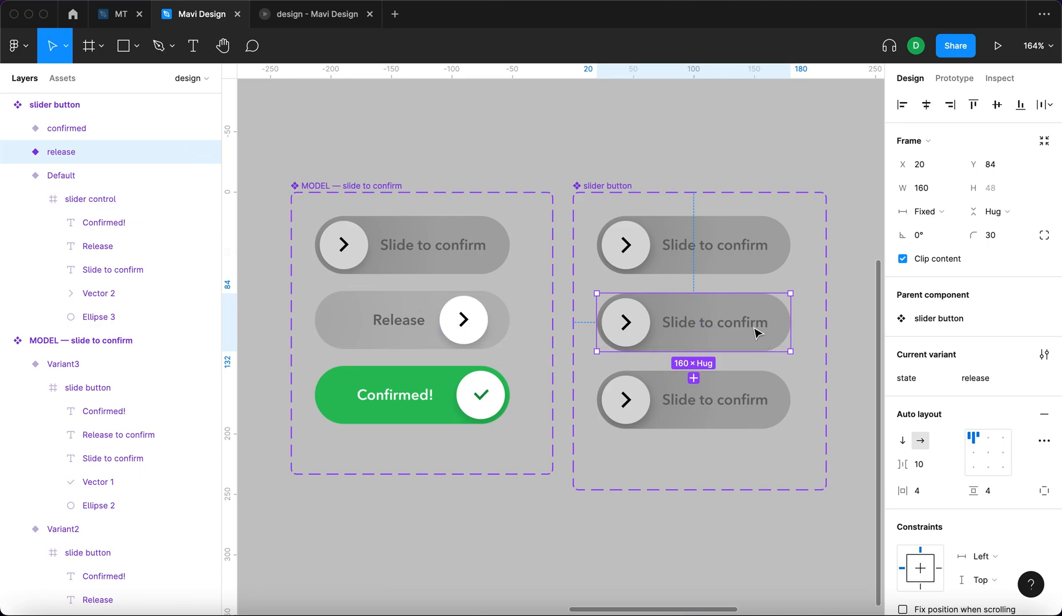
{"action": "scroll", "scroll_direction": "down", "scroll_amount": 3}
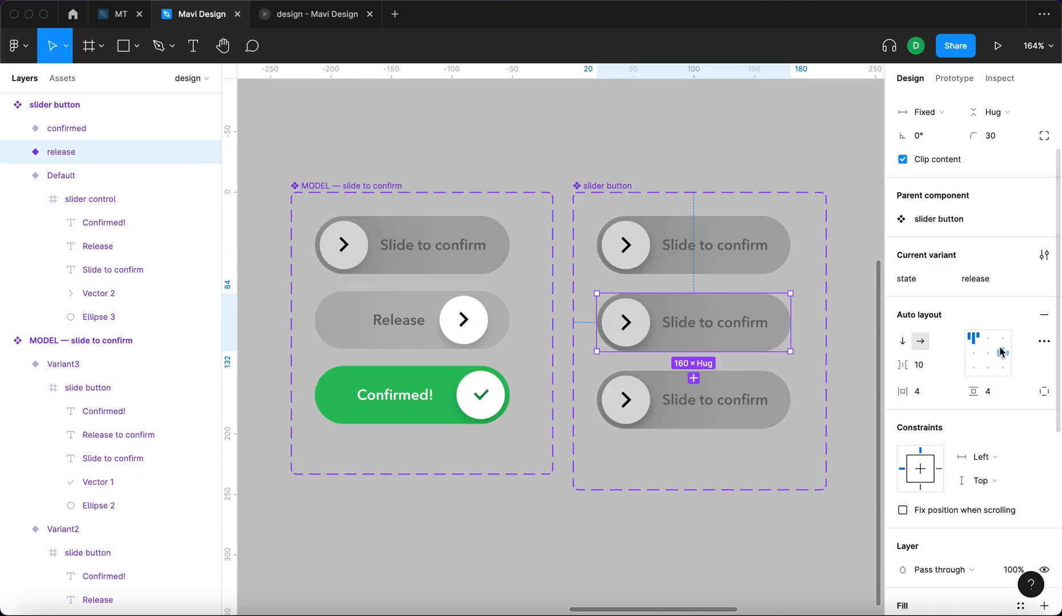
{"action": "mouse_move", "coordinate": [1004, 336]}
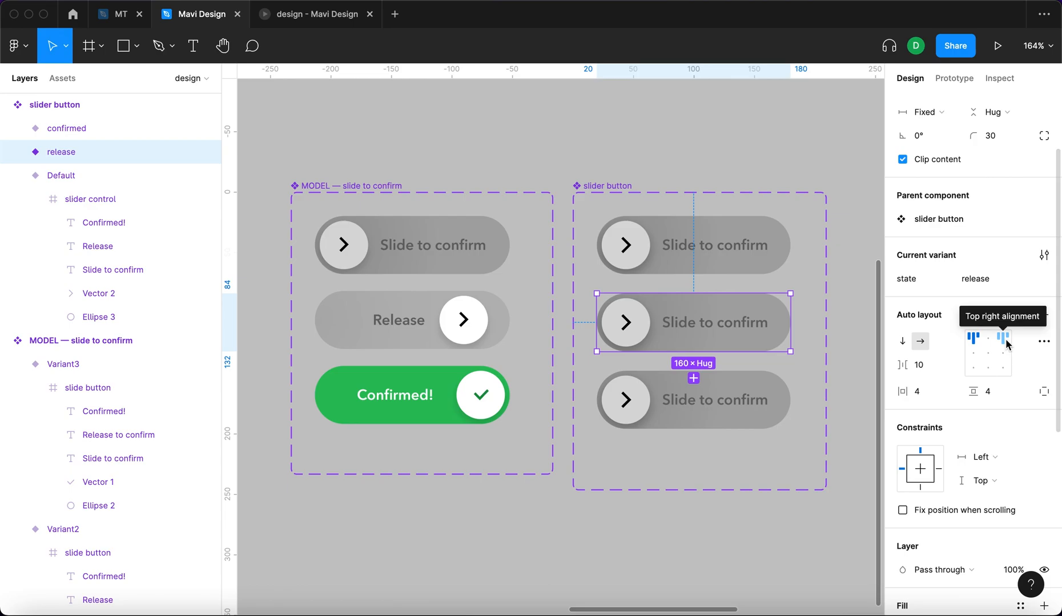
Step: Align the release variant top-right with padding 14 and 24, hide 'Slide to confirm', whiten the knob
{"action": "left_click", "coordinate": [1005, 338]}
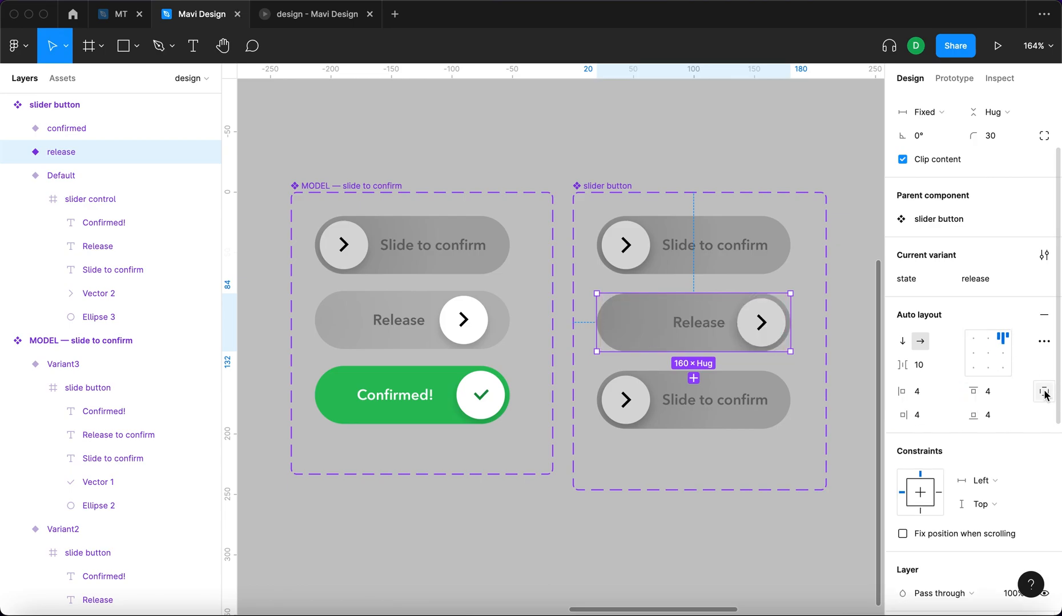
{"action": "type", "text": "14"}
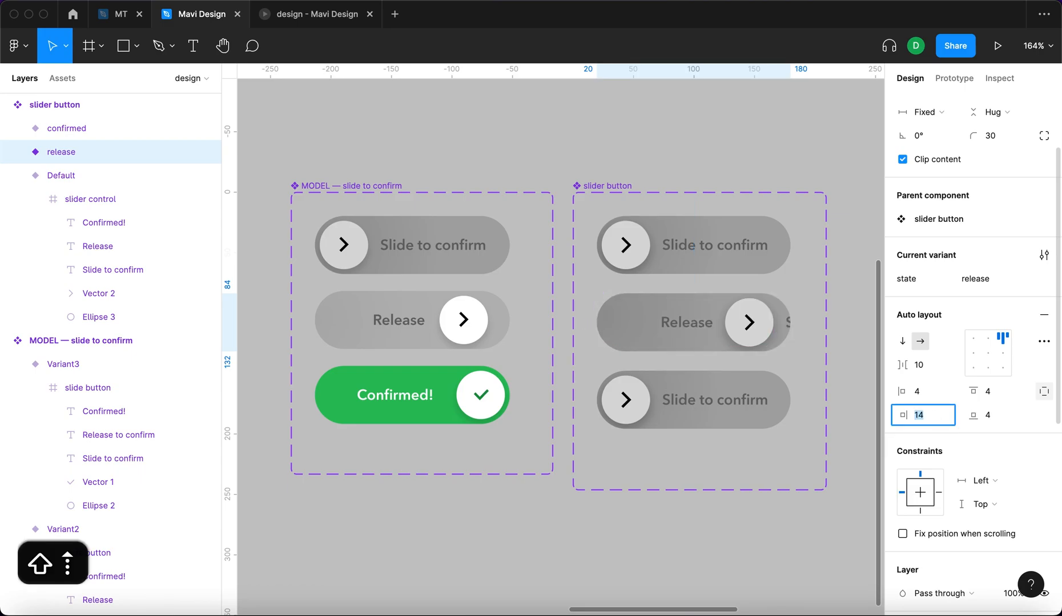
{"action": "type", "text": "24"}
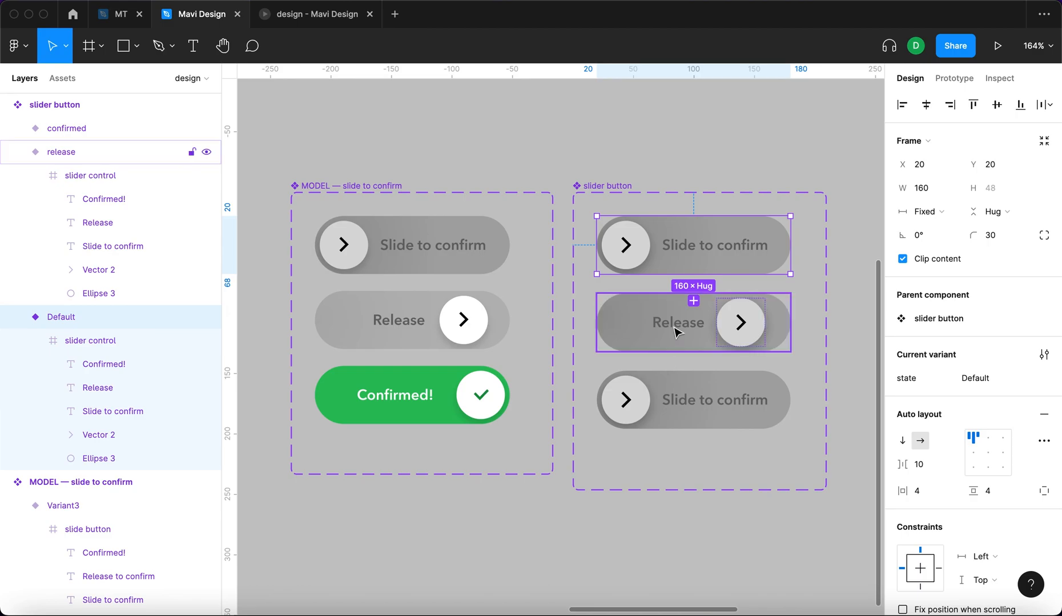
{"action": "mouse_move", "coordinate": [676, 334]}
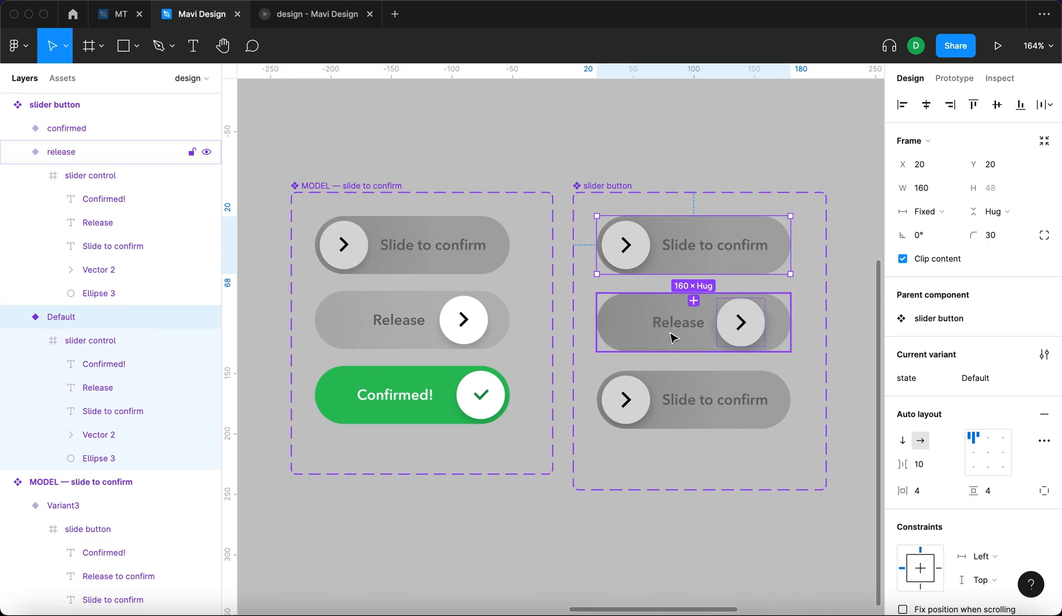
{"action": "mouse_move", "coordinate": [679, 355]}
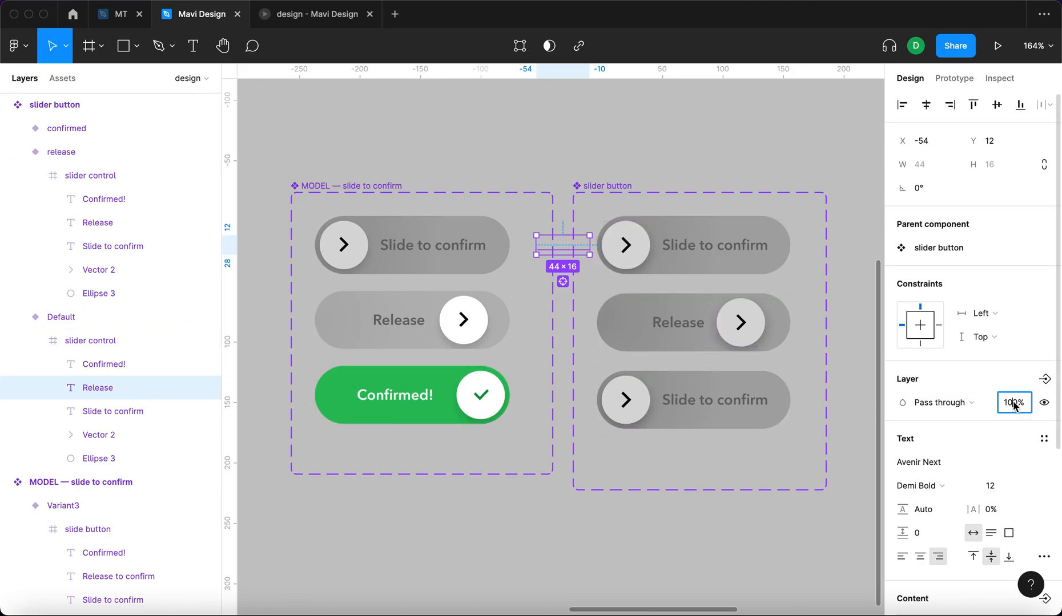
{"action": "type", "text": "0"}
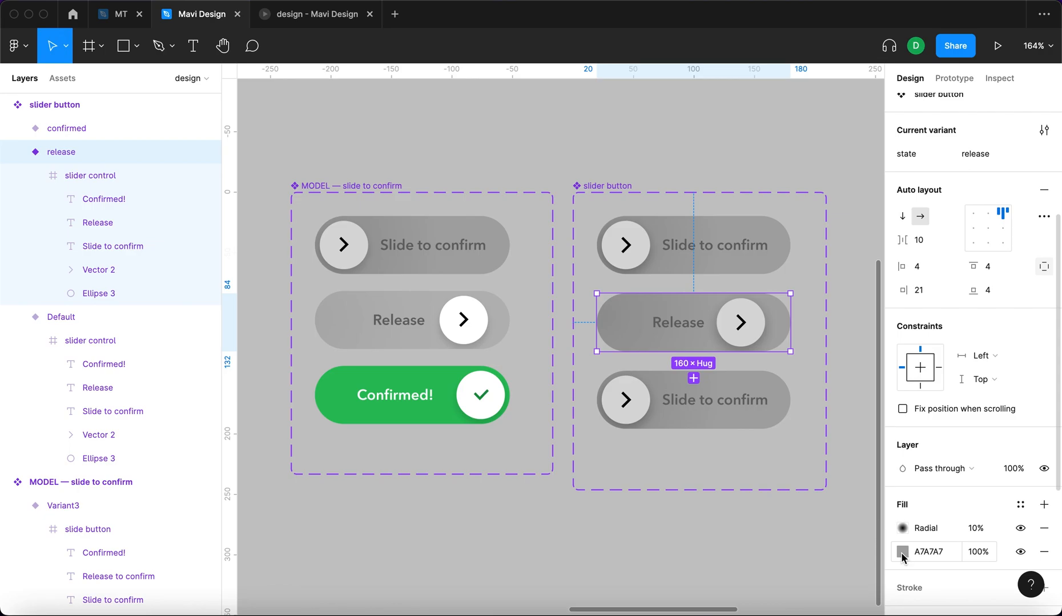
{"action": "left_click", "coordinate": [902, 551]}
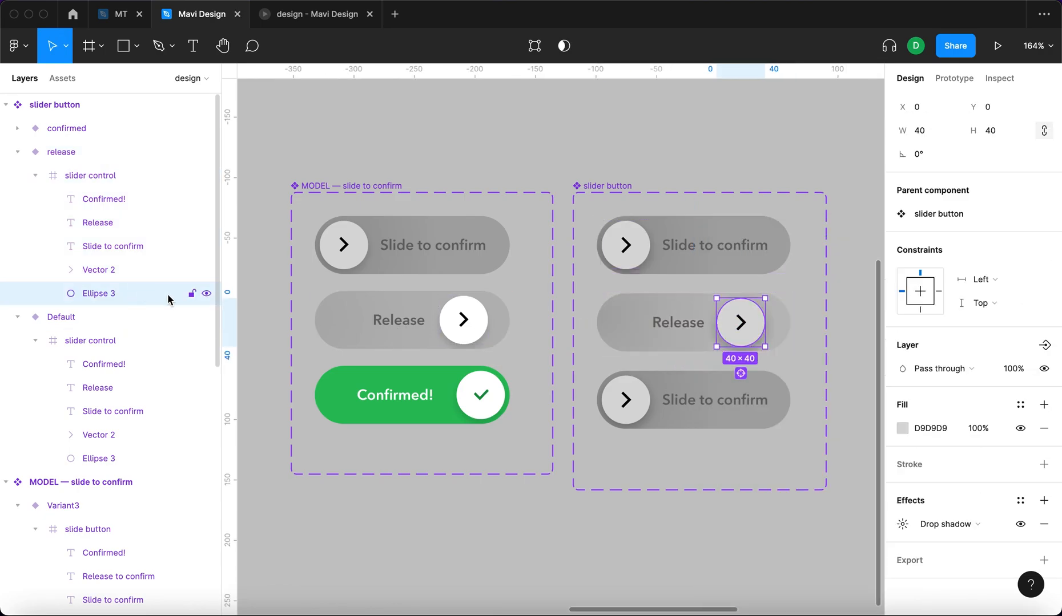
{"action": "left_click", "coordinate": [903, 428]}
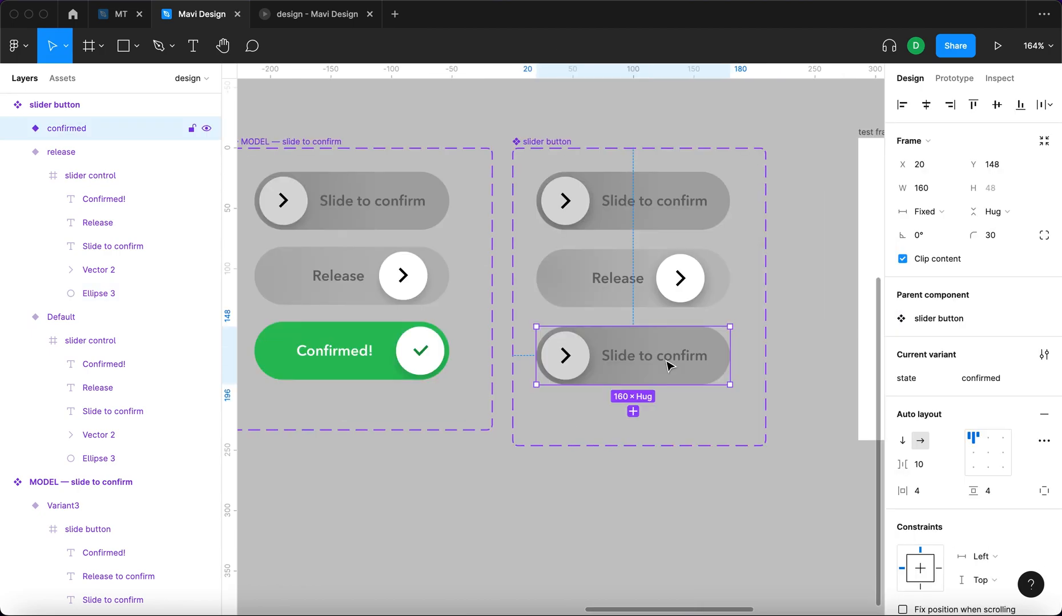
{"action": "mouse_move", "coordinate": [682, 359]}
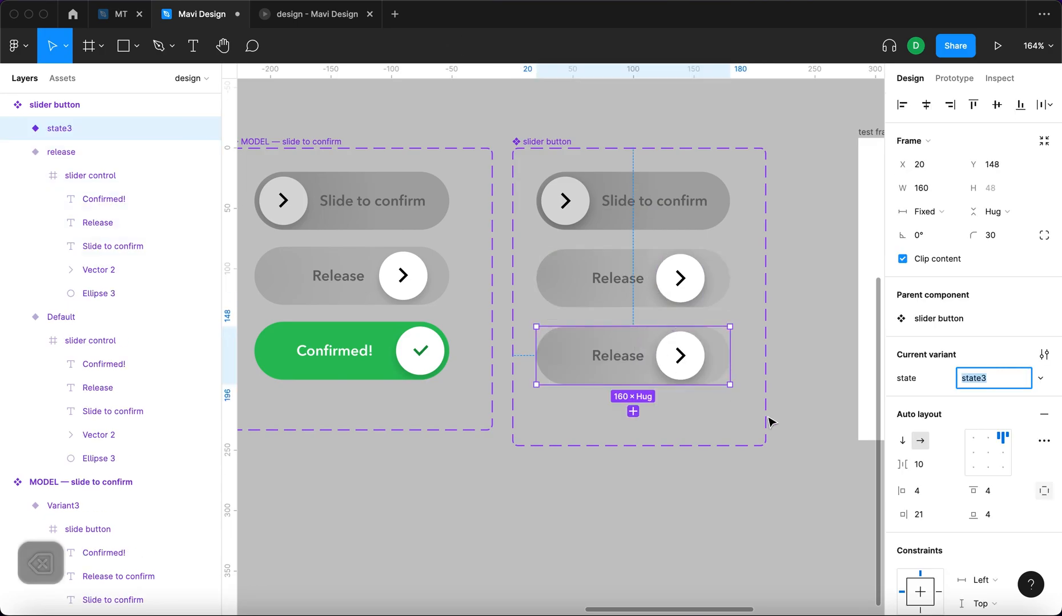
Step: Select the confirmed variant and set its right padding to 4
{"action": "type", "text": "confirmed"}
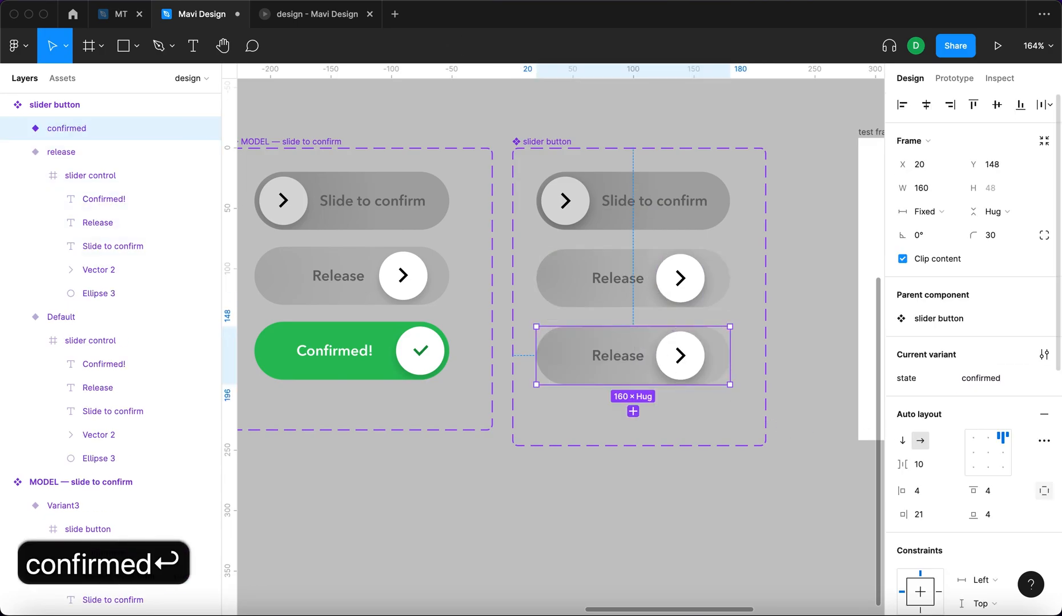
{"action": "left_click", "coordinate": [338, 351]}
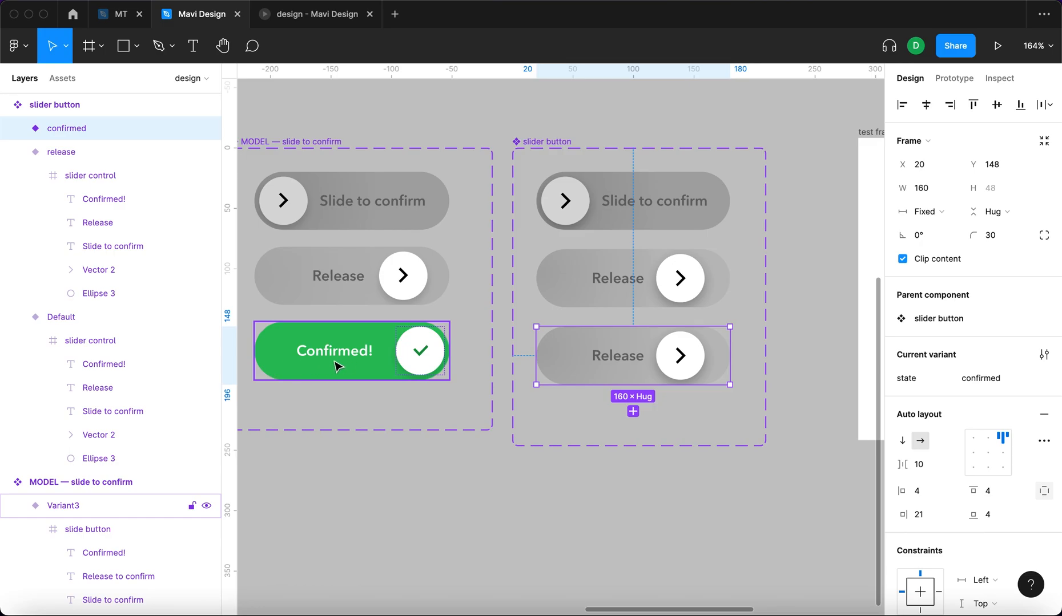
{"action": "left_click", "coordinate": [923, 515]}
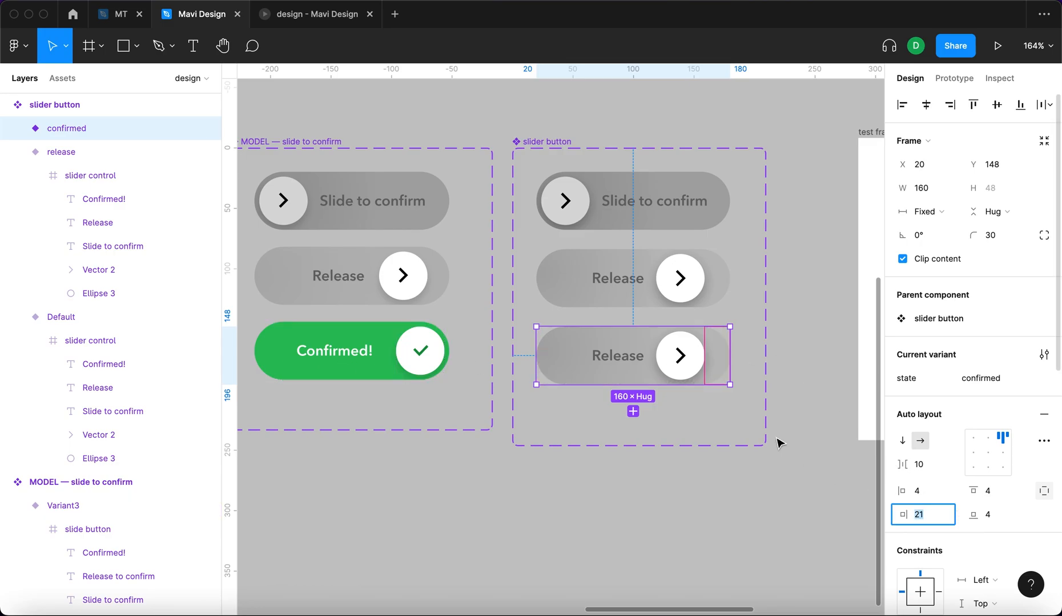
{"action": "type", "text": "4"}
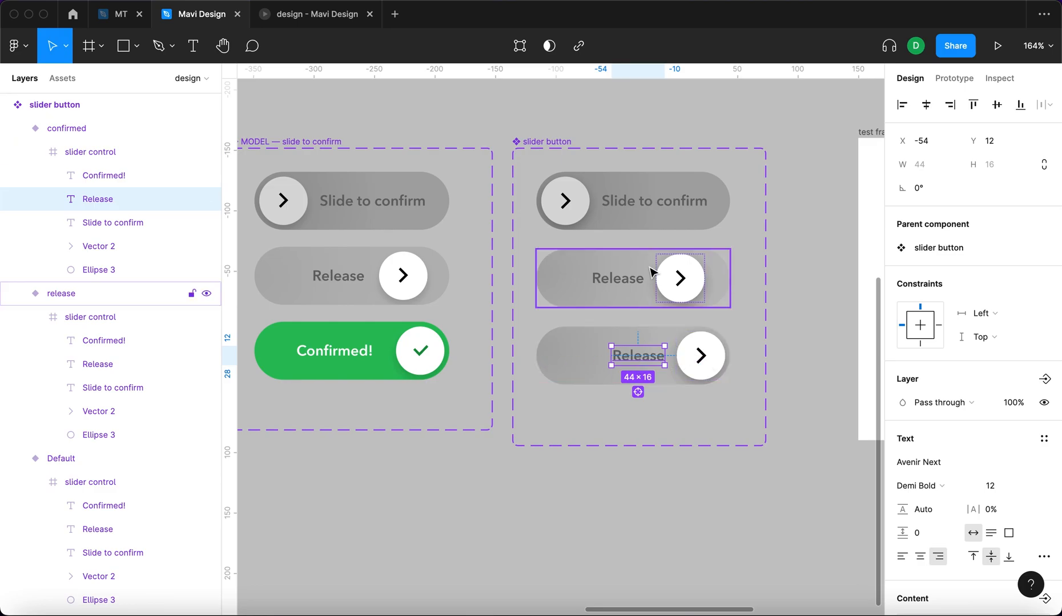
Step: Move the knob past the label, make the track green, and reshape the chevron into a checkmark
{"action": "left_click", "coordinate": [700, 356]}
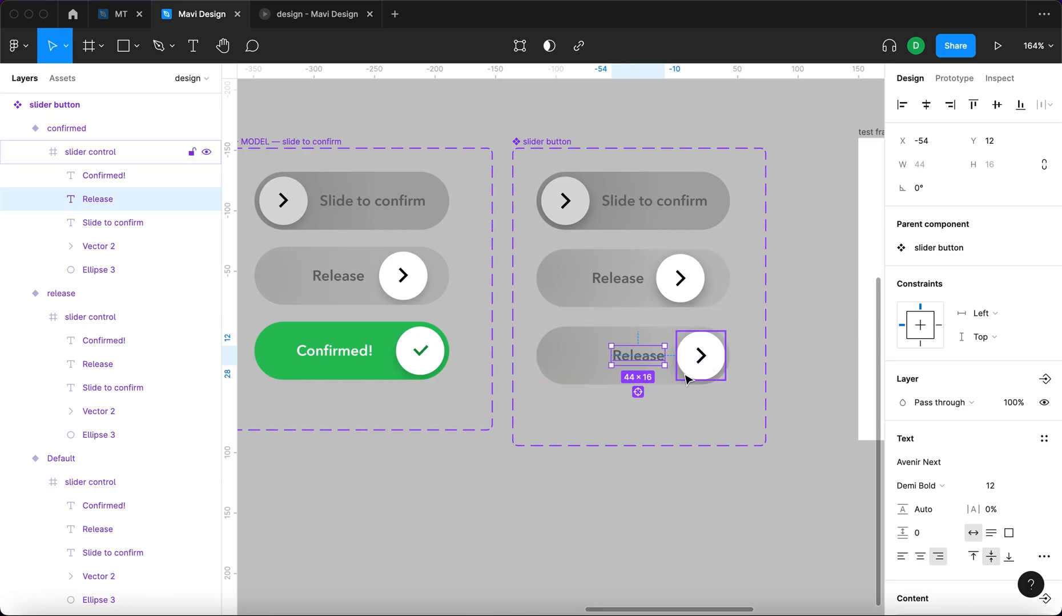
{"action": "left_click_drag", "start_coordinate": [637, 355], "coordinate": [638, 316]}
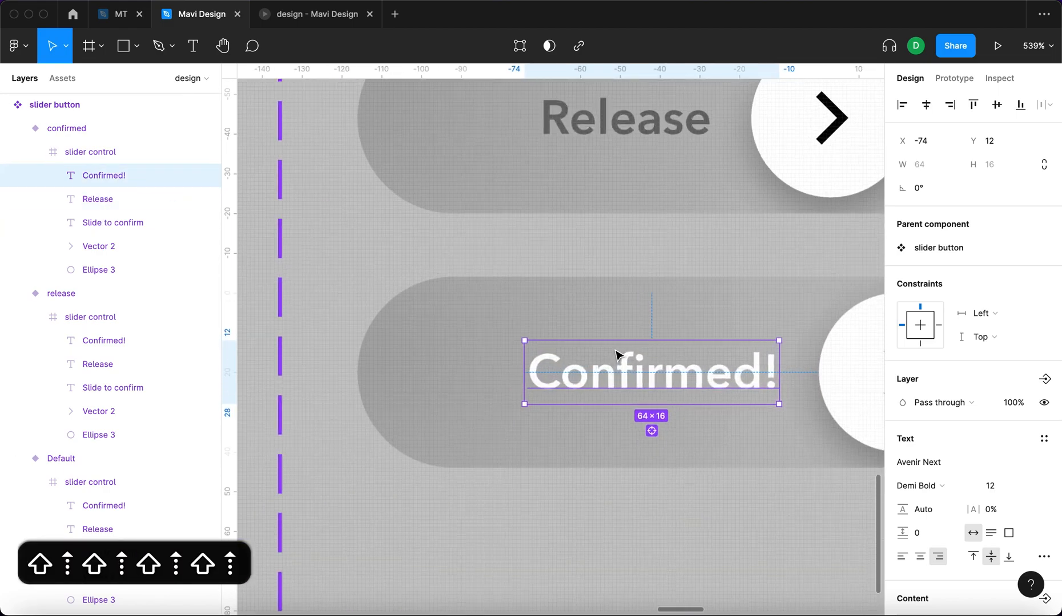
{"action": "scroll", "scroll_direction": "down", "scroll_amount": 3}
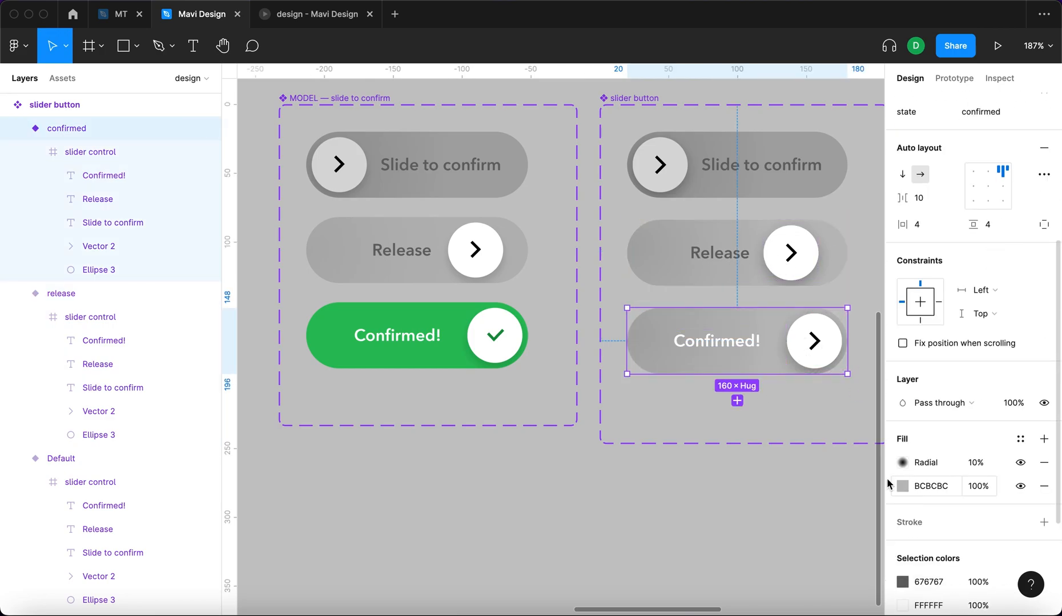
{"action": "left_click", "coordinate": [901, 486]}
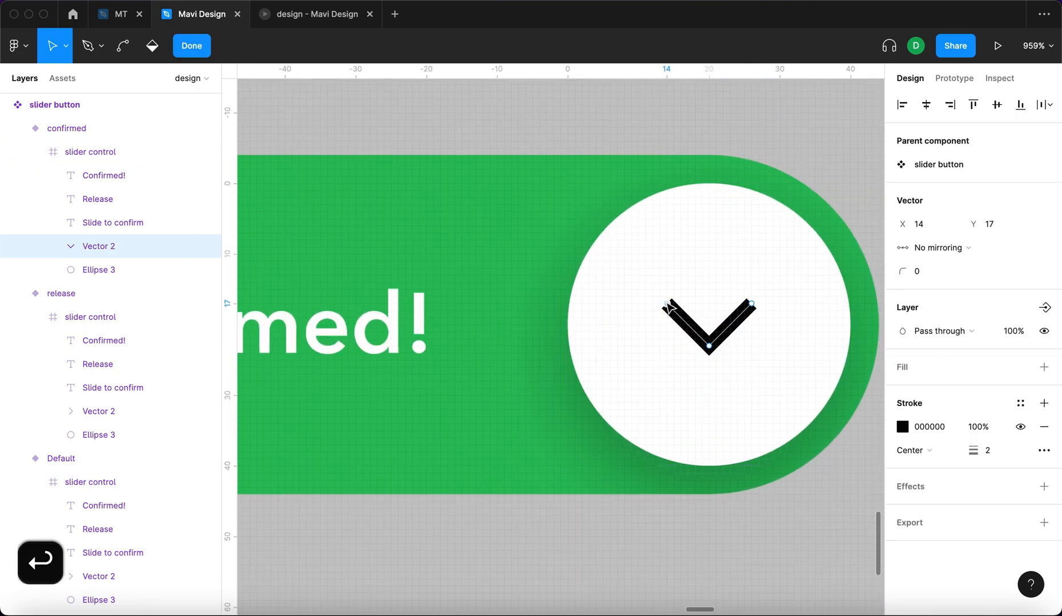
{"action": "left_click_drag", "start_coordinate": [666, 304], "coordinate": [680, 318]}
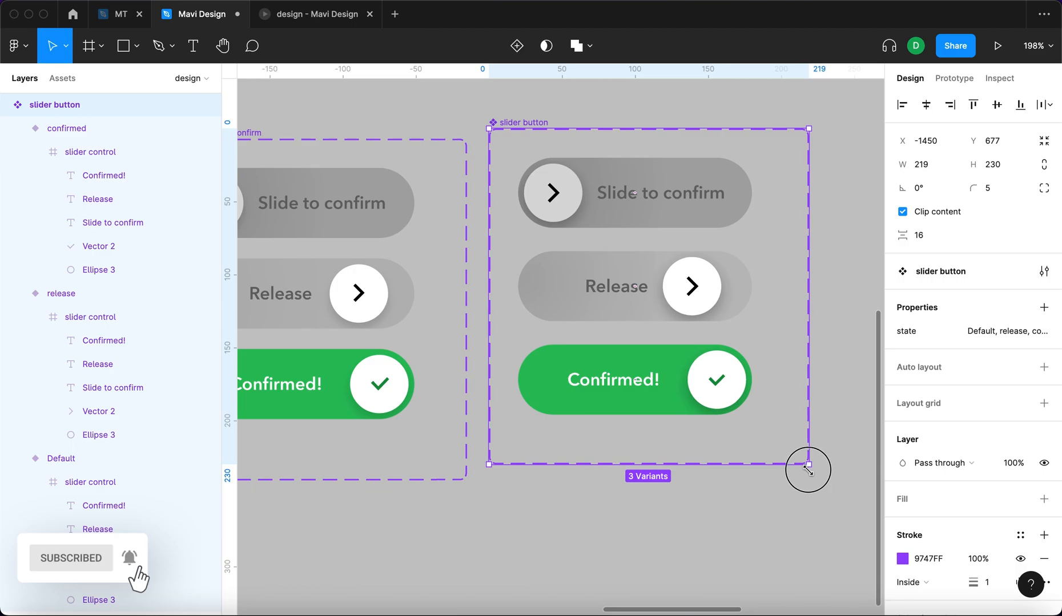
Step: Shrink the variant set, then link the default knob to release with an On drag trigger and easing
{"action": "left_click_drag", "start_coordinate": [808, 467], "coordinate": [799, 475]}
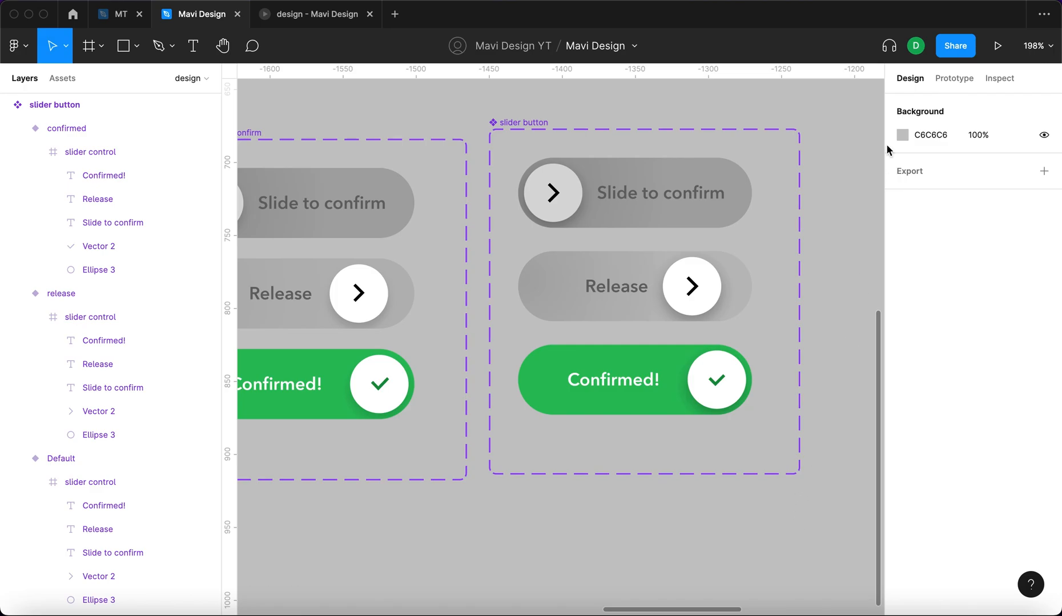
{"action": "left_click", "coordinate": [953, 78]}
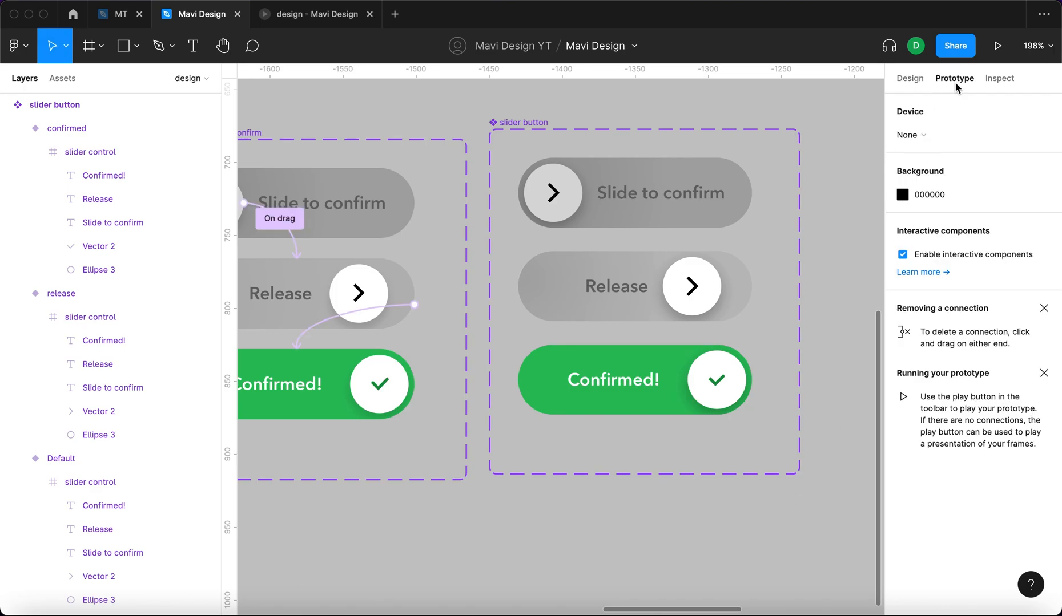
{"action": "left_click", "coordinate": [551, 191]}
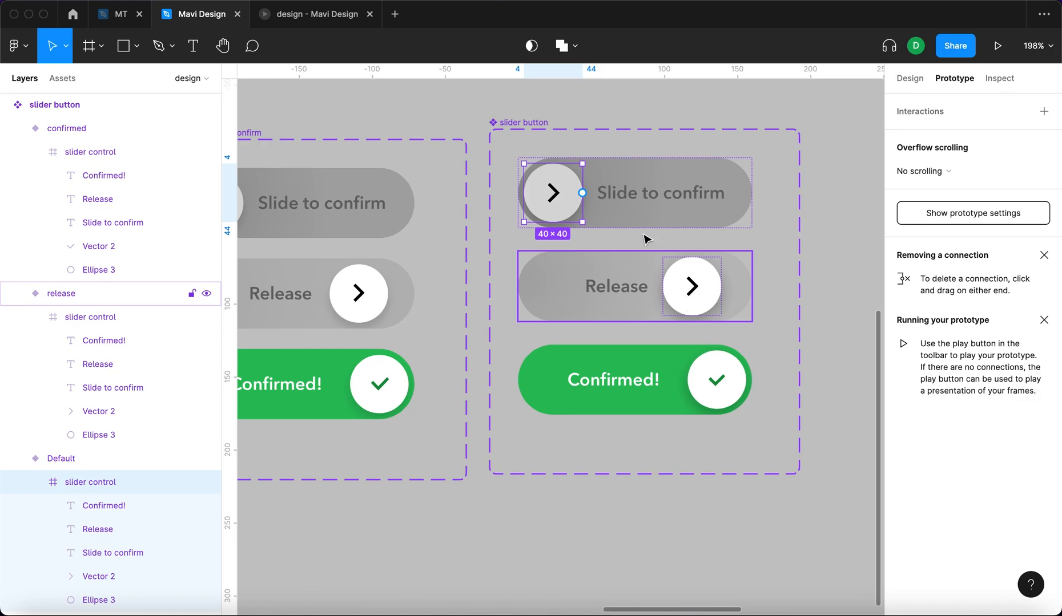
{"action": "left_click_drag", "start_coordinate": [581, 192], "coordinate": [725, 220]}
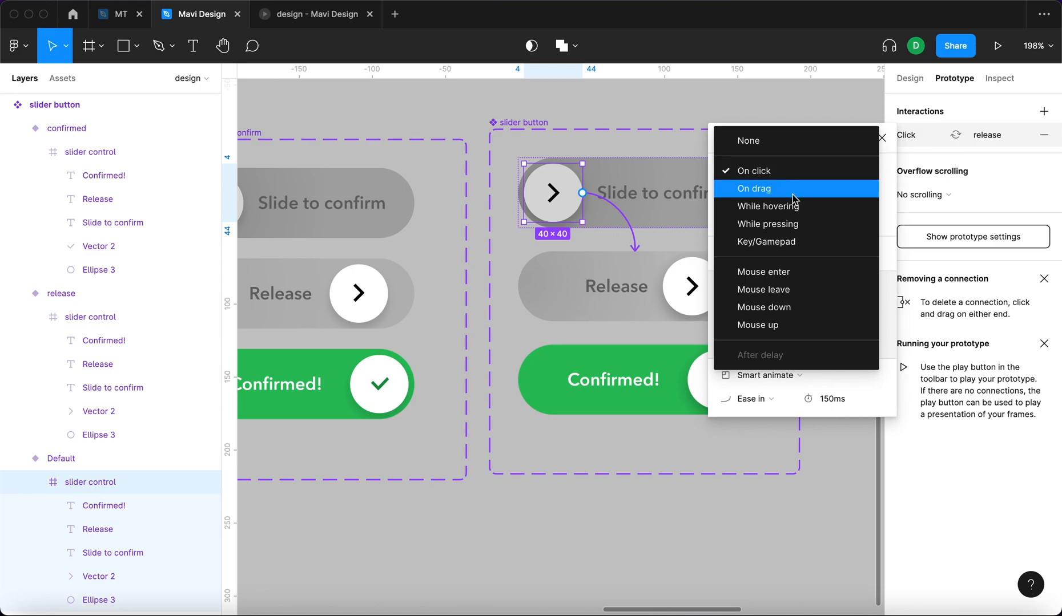
{"action": "left_click", "coordinate": [753, 188]}
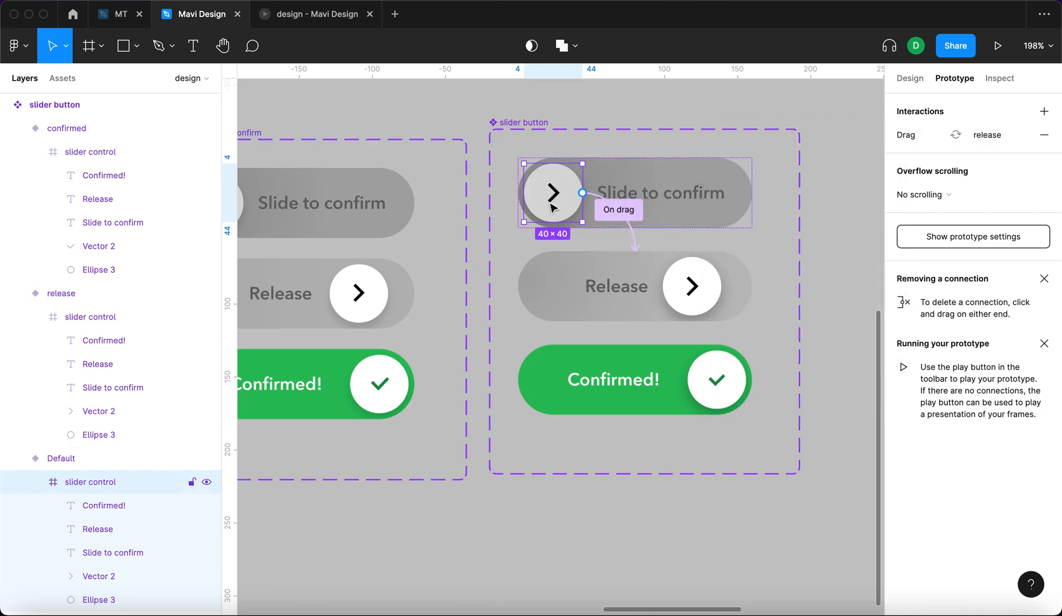
{"action": "left_click", "coordinate": [601, 301]}
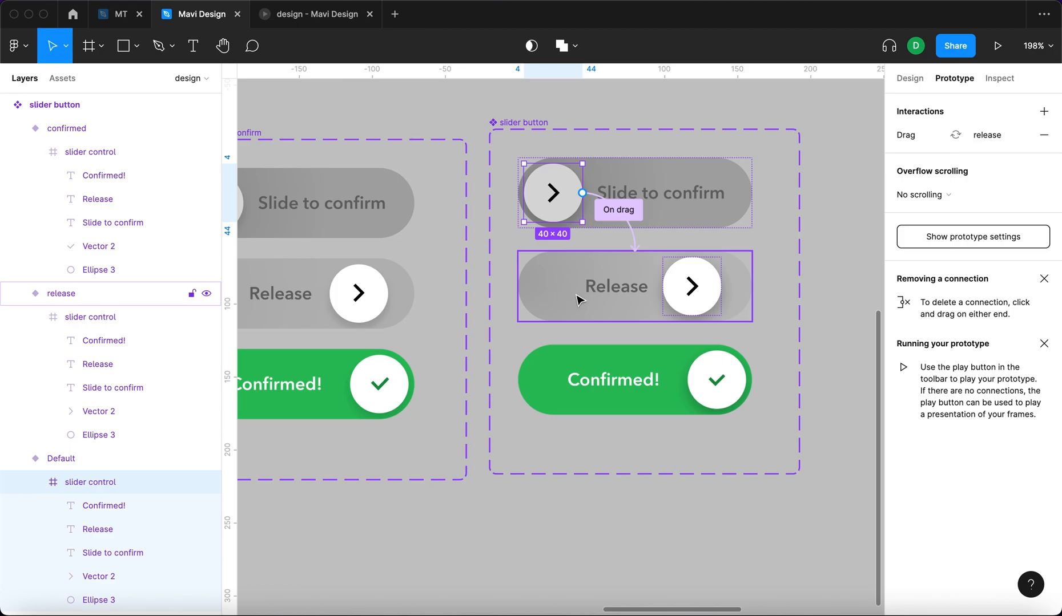
{"action": "left_click", "coordinate": [617, 210]}
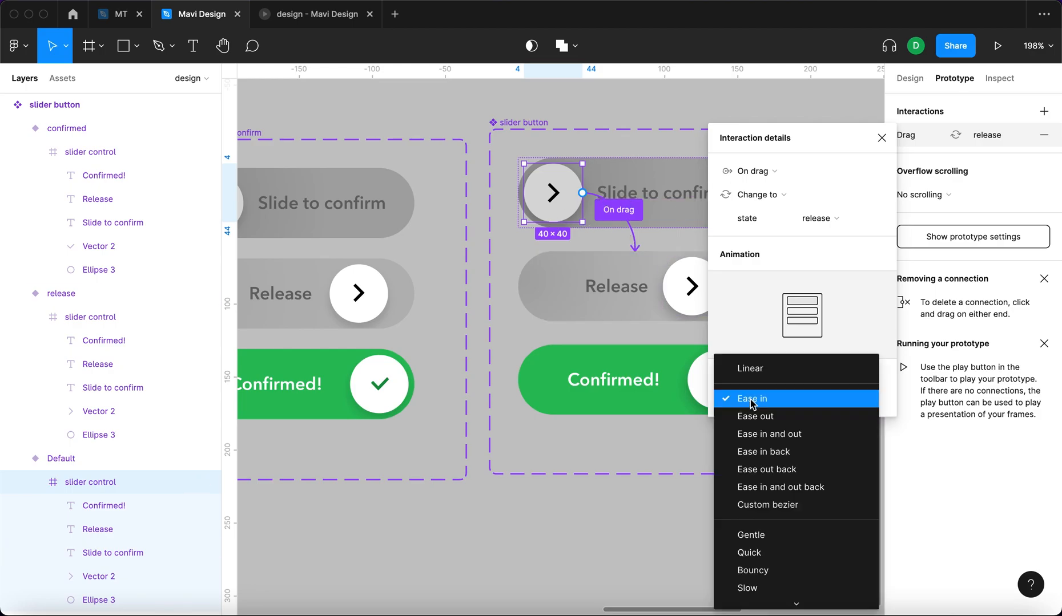
{"action": "left_click", "coordinate": [752, 399]}
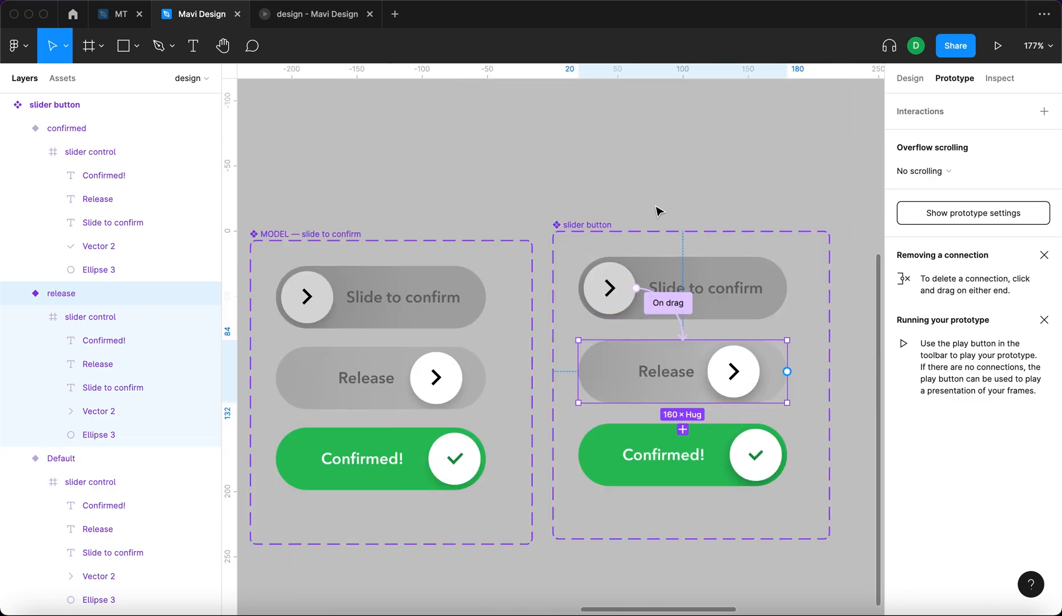
{"action": "mouse_move", "coordinate": [551, 402]}
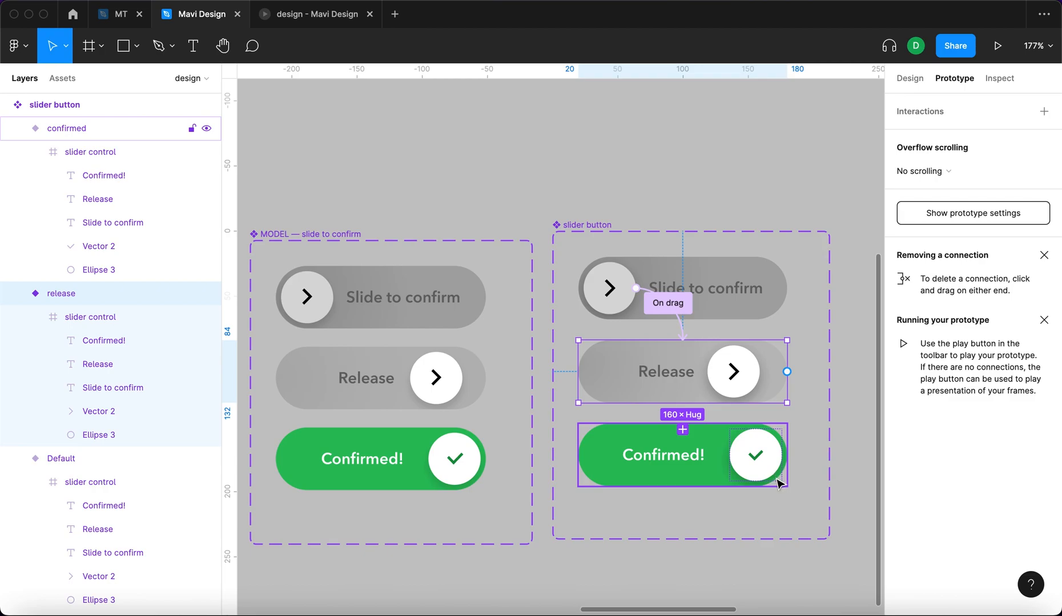
Step: Link the release variant to confirmed with an After delay trigger of 800ms
{"action": "left_click_drag", "start_coordinate": [786, 372], "coordinate": [834, 413]}
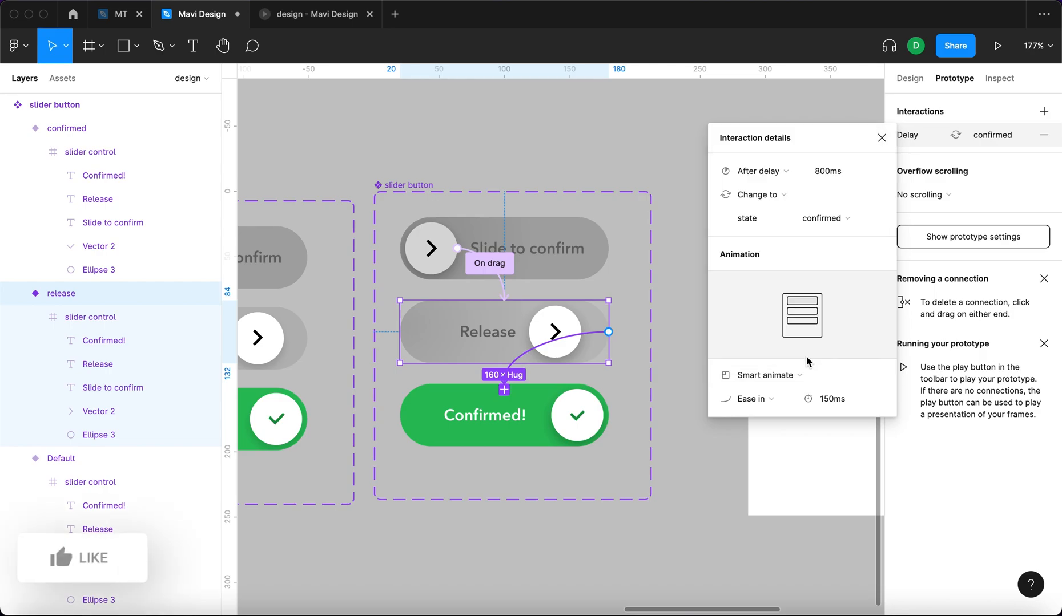
{"action": "left_click", "coordinate": [843, 170]}
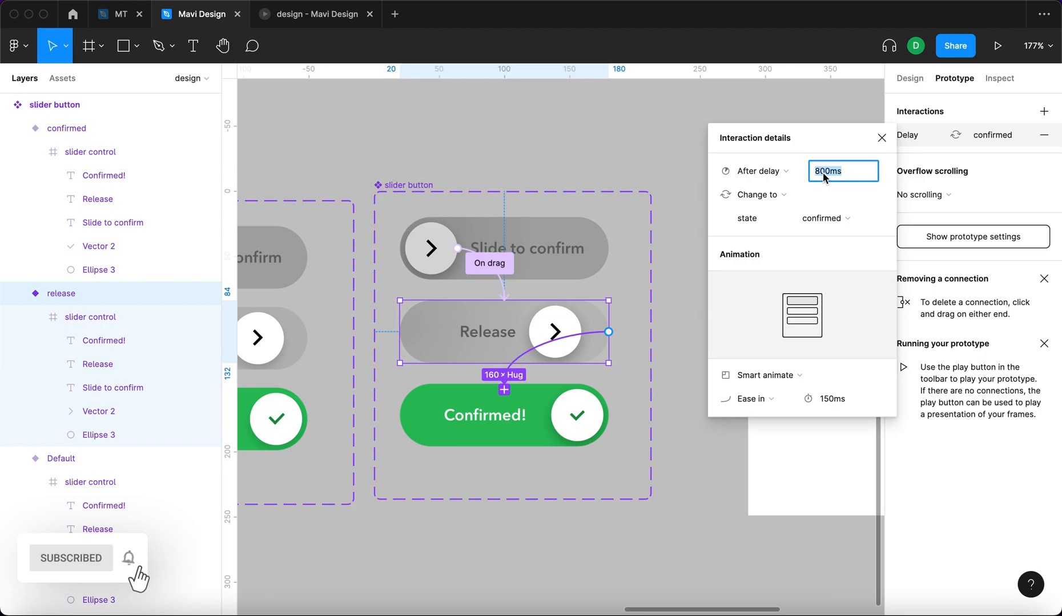
{"action": "type", "text": "1ms"}
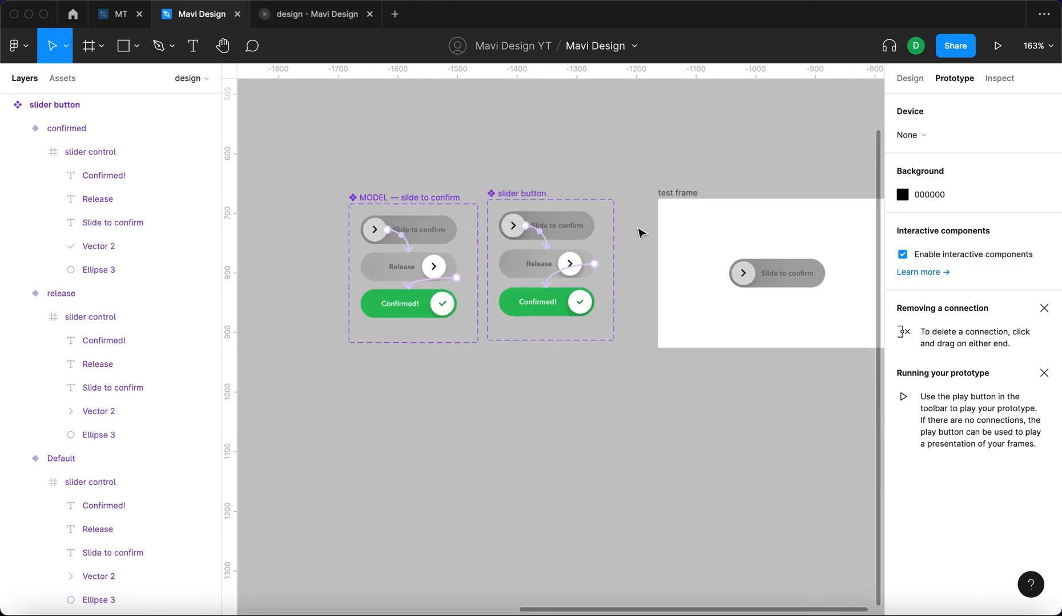
Step: Place the new slider button from local Assets into the test frame and play the prototype
{"action": "scroll", "scroll_direction": "down", "scroll_amount": 3}
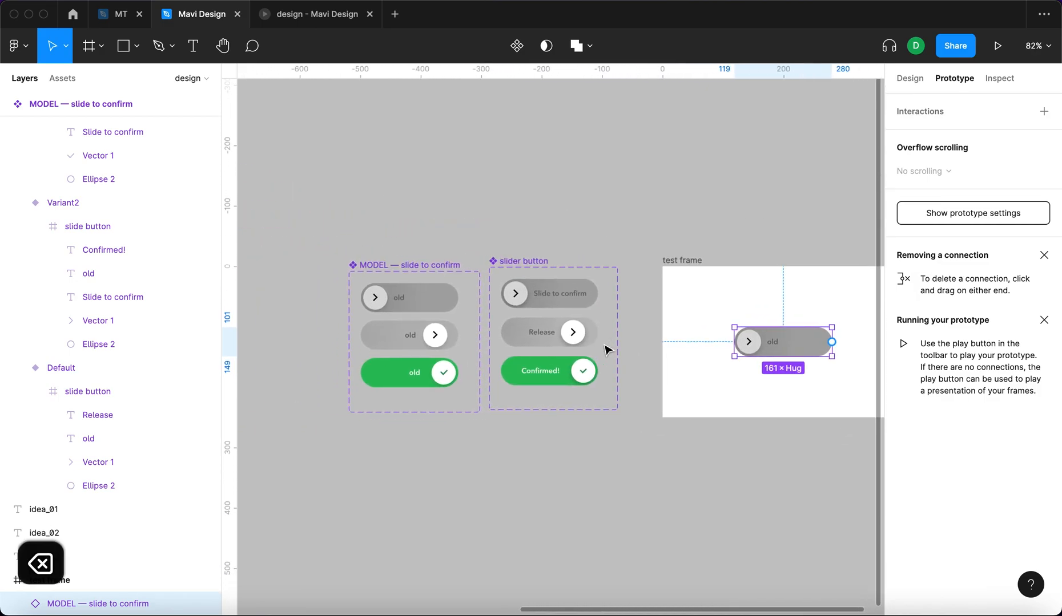
{"action": "left_click", "coordinate": [62, 77]}
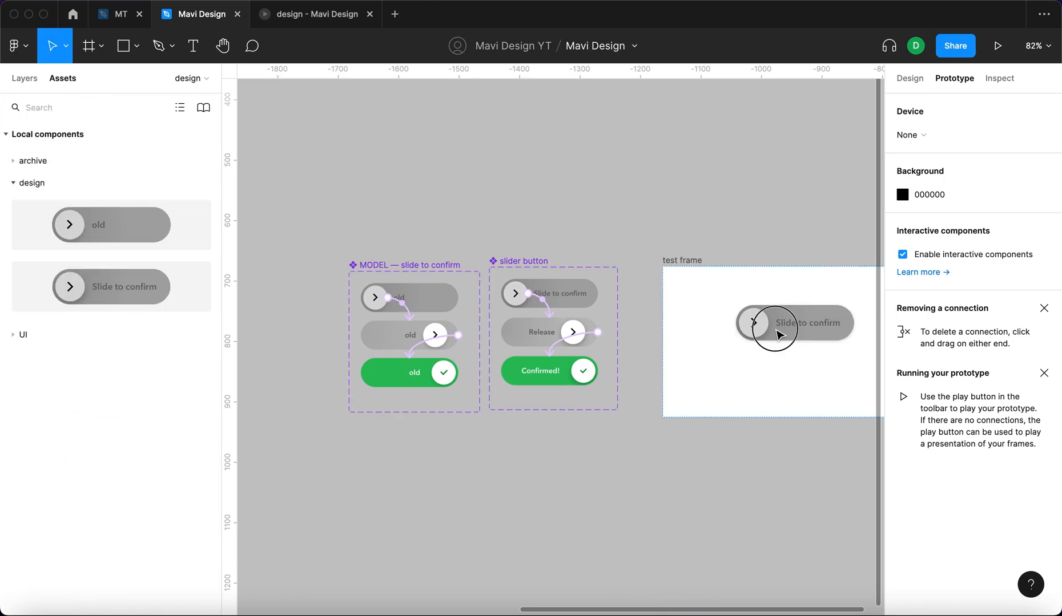
{"action": "left_click", "coordinate": [794, 323]}
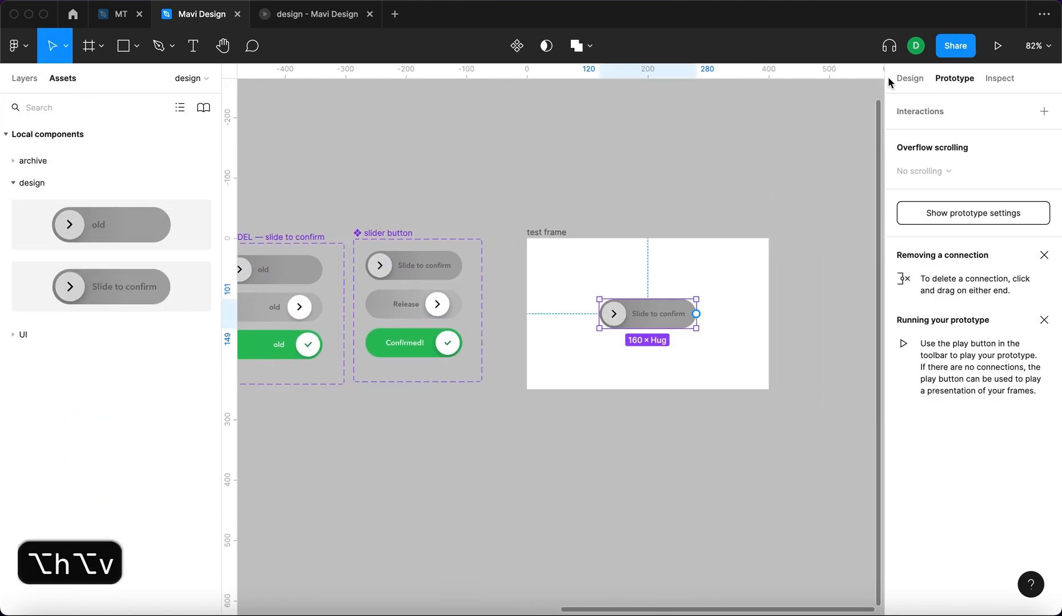
{"action": "left_click", "coordinate": [996, 46]}
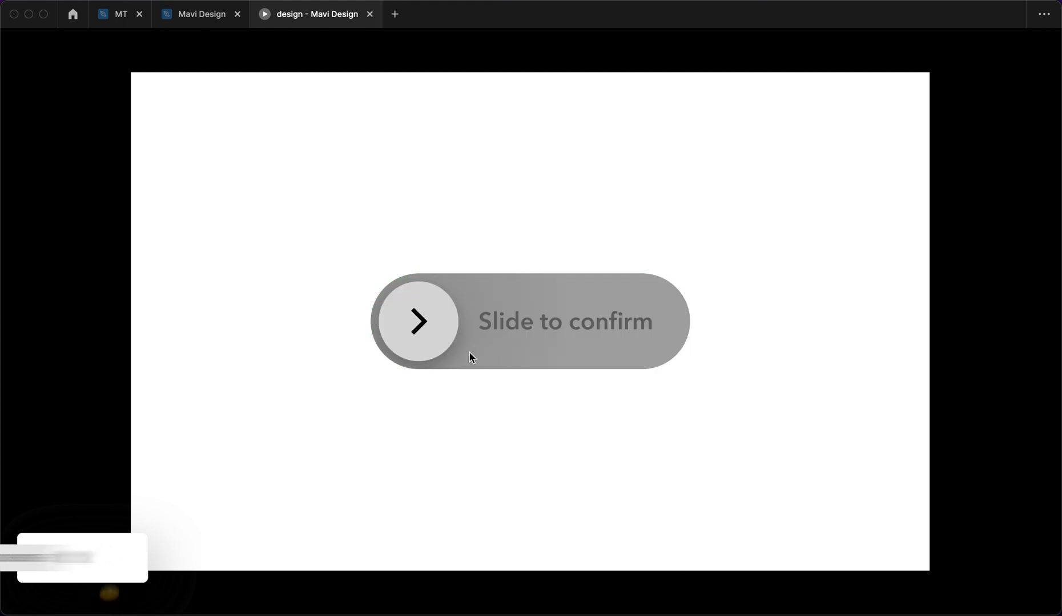
Step: Drag the knob in the preview to reach the Release state, then return to the design file
{"action": "left_click_drag", "start_coordinate": [415, 320], "coordinate": [642, 320]}
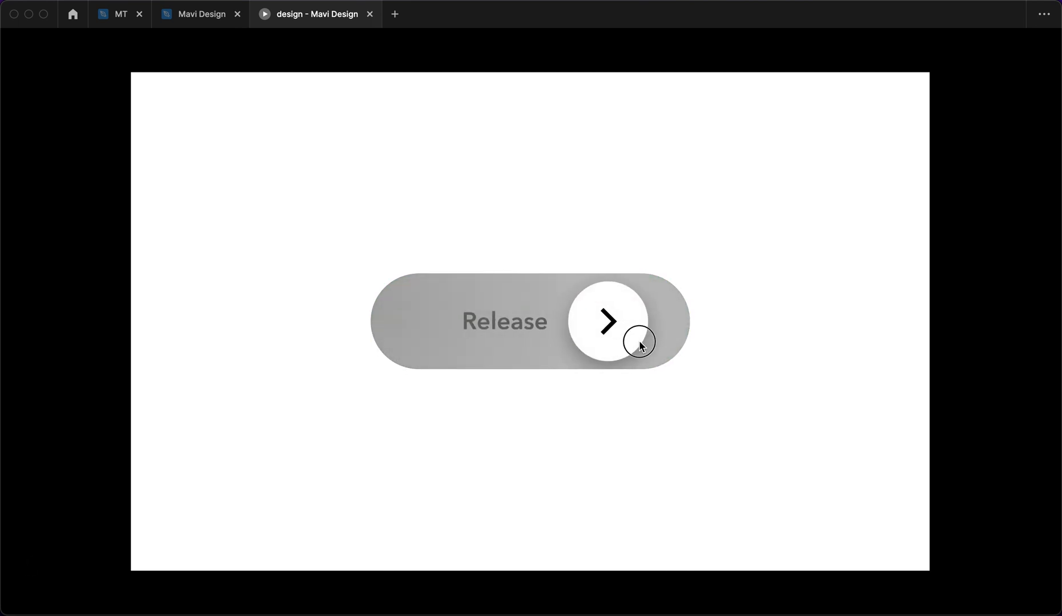
{"action": "left_click", "coordinate": [200, 14]}
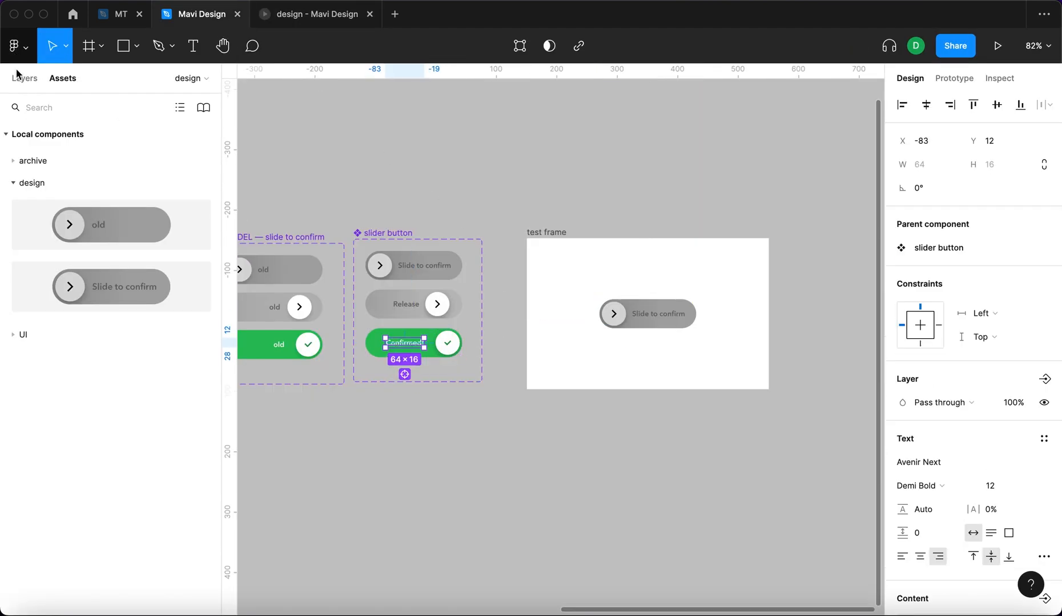
Step: Switch back to the running prototype and restart the slider test
{"action": "left_click", "coordinate": [24, 78]}
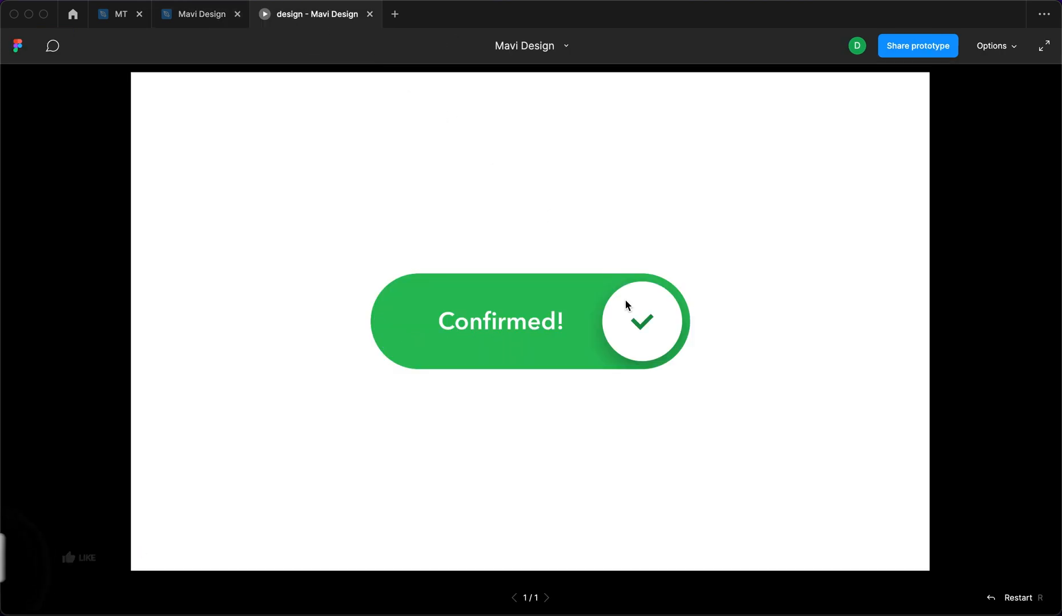
{"action": "left_click", "coordinate": [640, 320]}
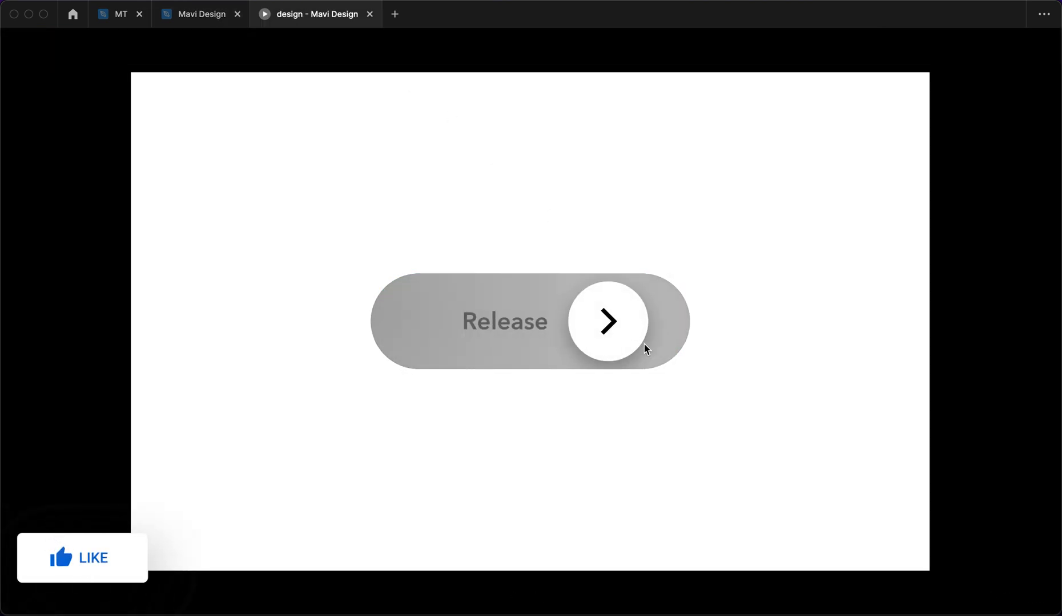
Step: Drag the knob fully left to right so the slider passes Release and shows Confirmed!
{"action": "left_click_drag", "start_coordinate": [606, 321], "coordinate": [449, 320]}
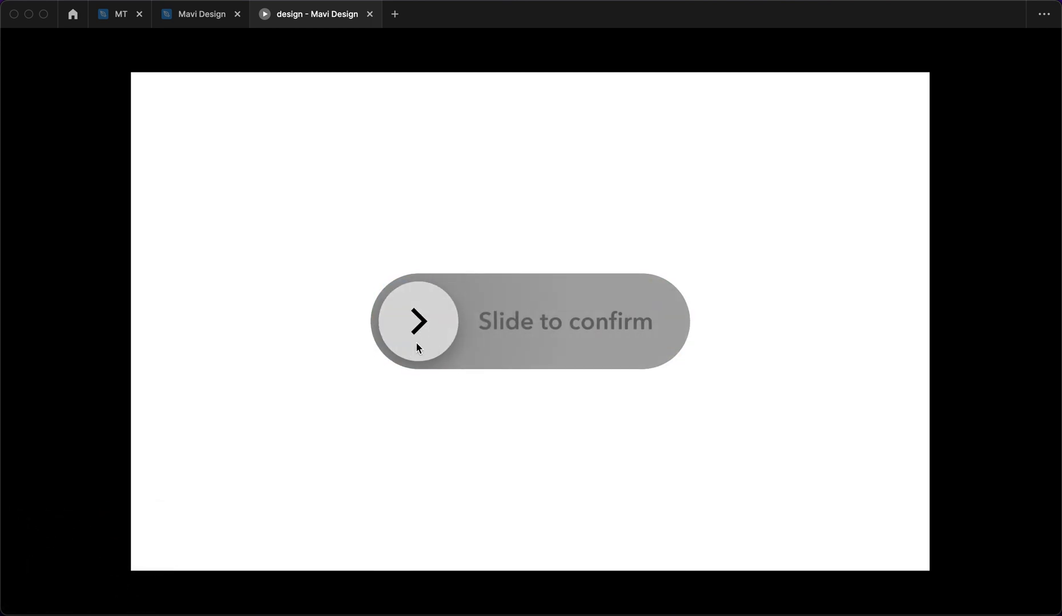
{"action": "left_click_drag", "start_coordinate": [415, 322], "coordinate": [491, 322]}
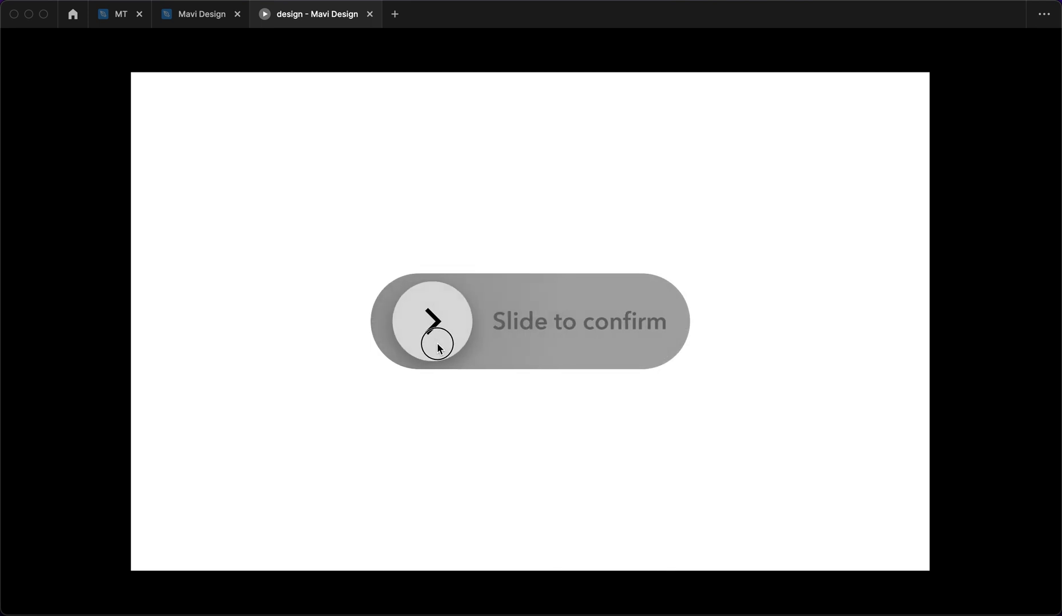
{"action": "left_click_drag", "start_coordinate": [430, 321], "coordinate": [554, 321]}
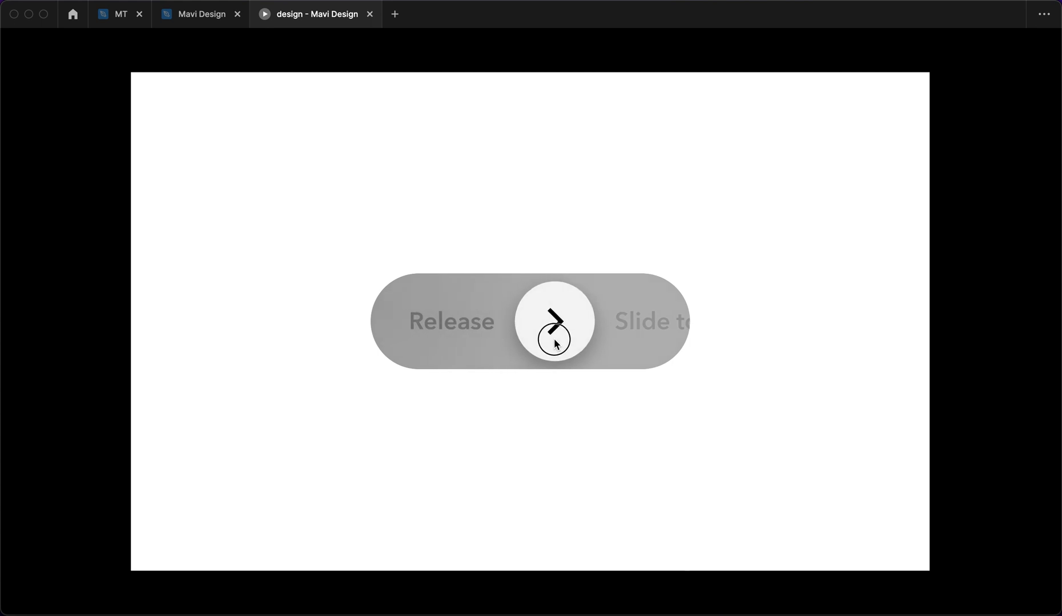
{"action": "left_click_drag", "start_coordinate": [555, 322], "coordinate": [642, 322]}
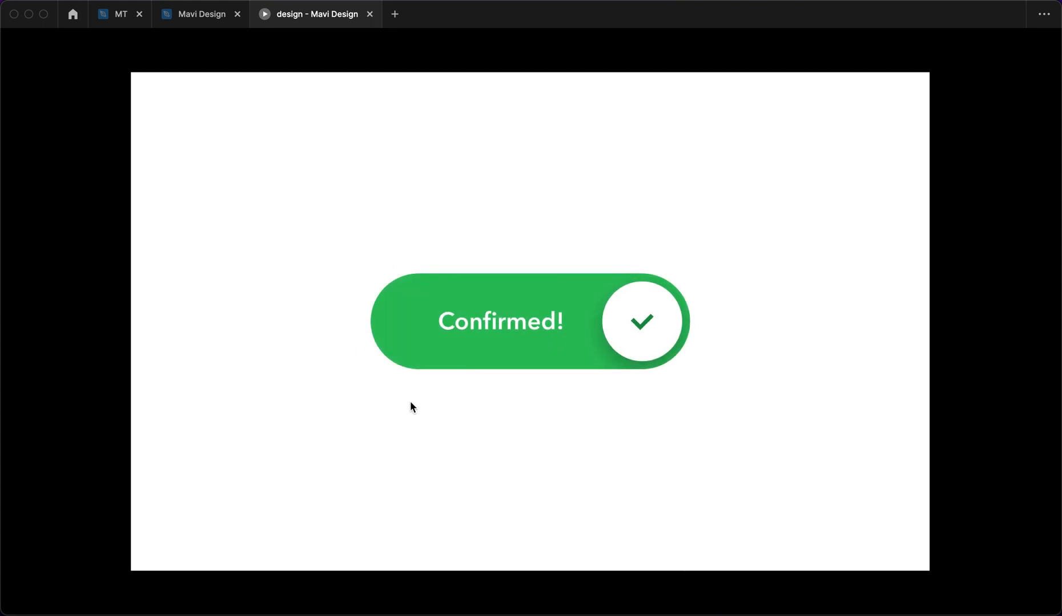